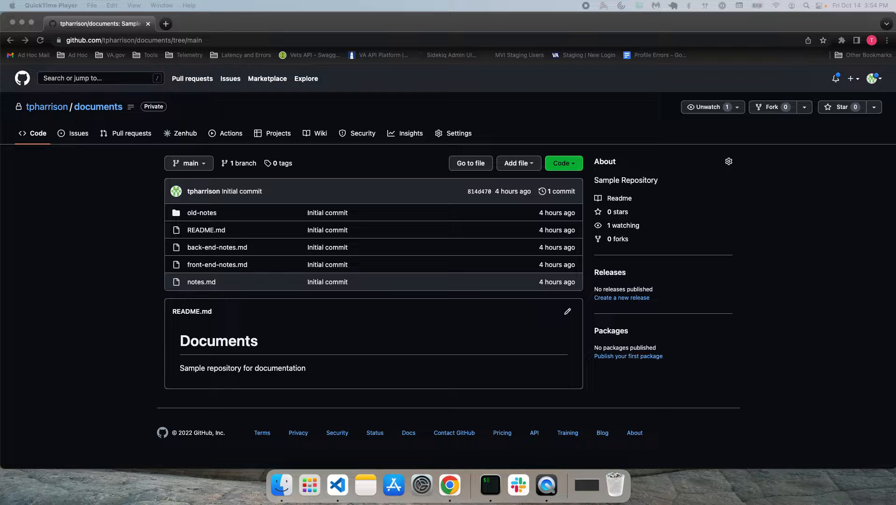
mouse_move(877, 198)
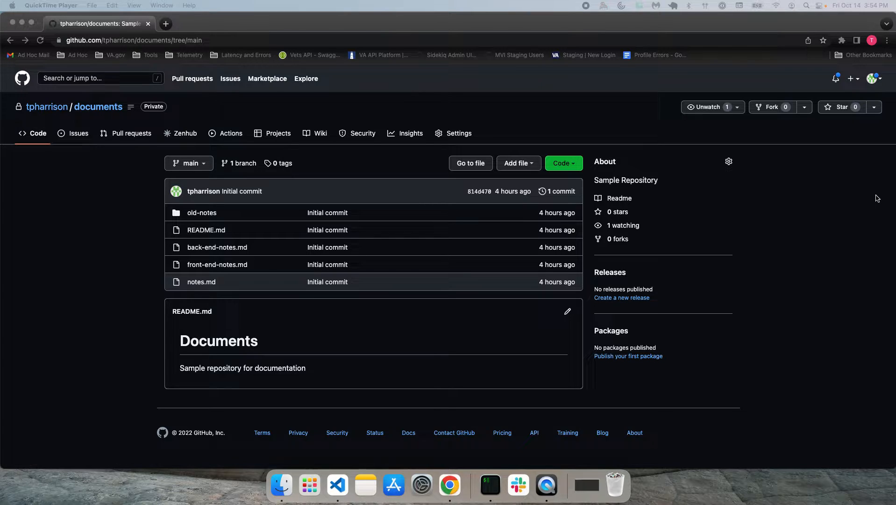
mouse_move(772, 189)
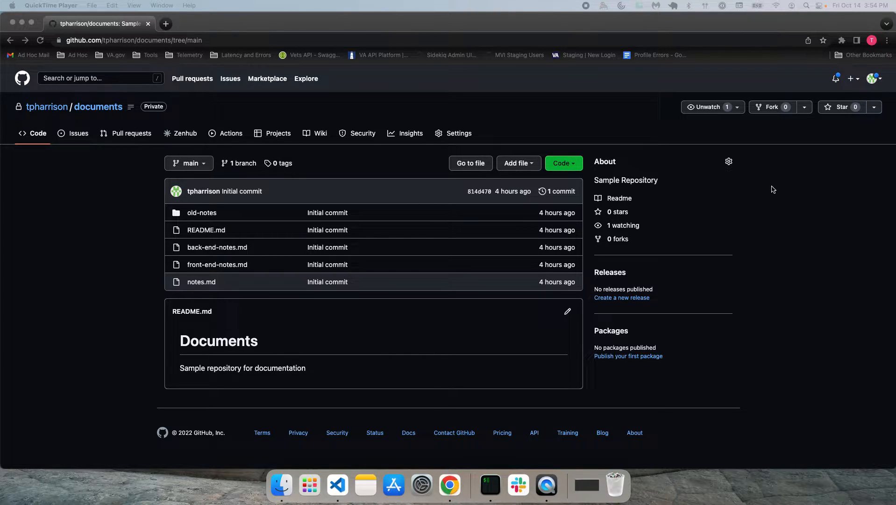
mouse_move(786, 194)
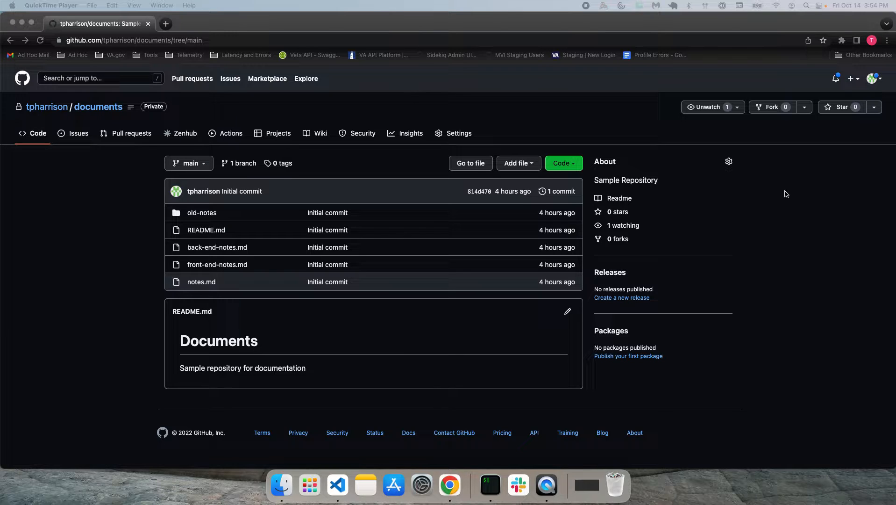
mouse_move(804, 192)
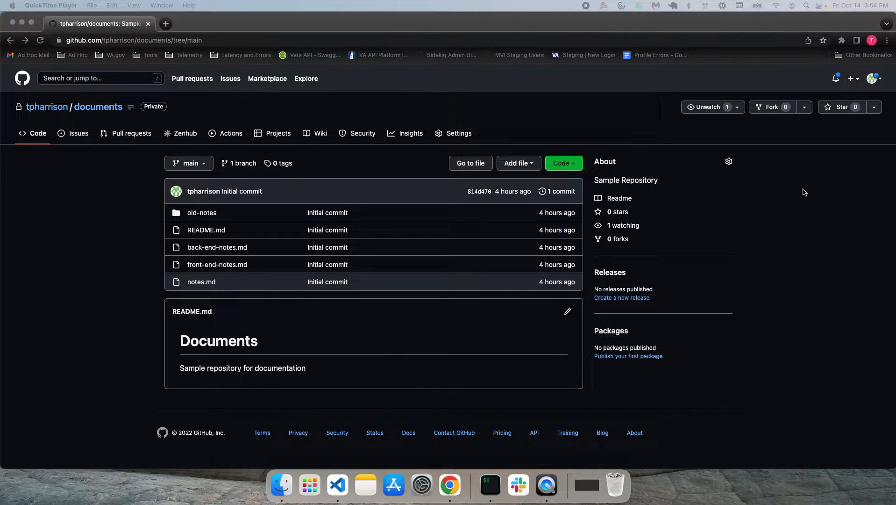
Launch the documents repository in the github.dev web editor and reload the page
left_click(450, 485)
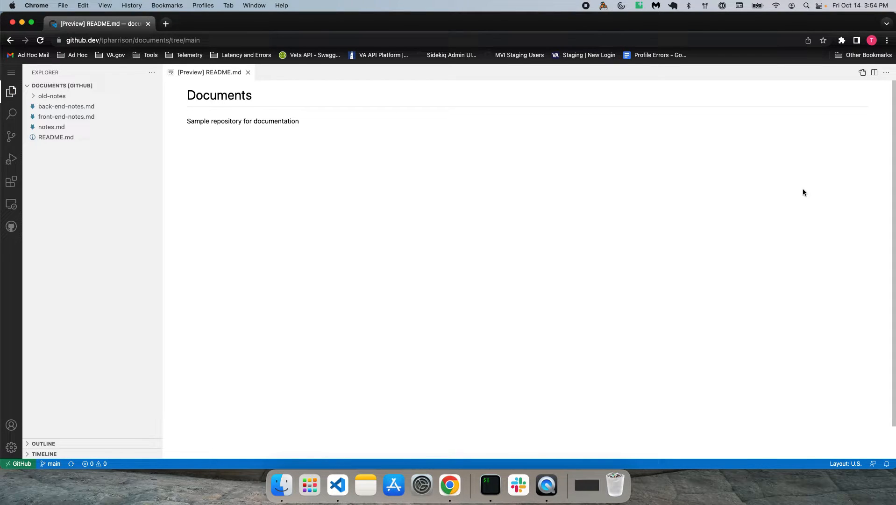
mouse_move(105, 129)
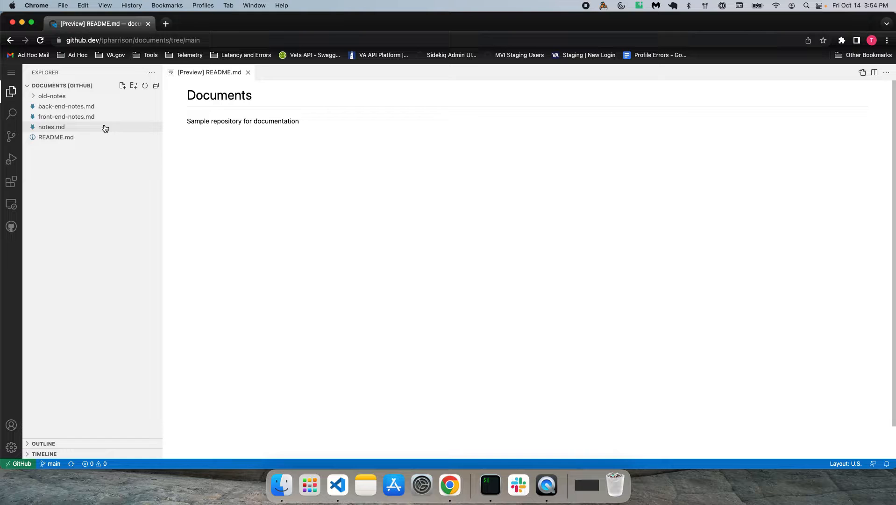
left_click(40, 40)
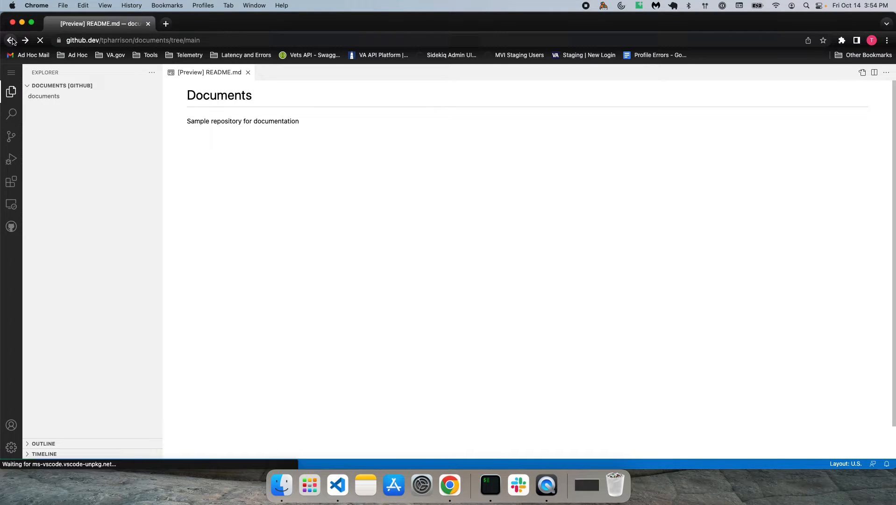
left_click(10, 40)
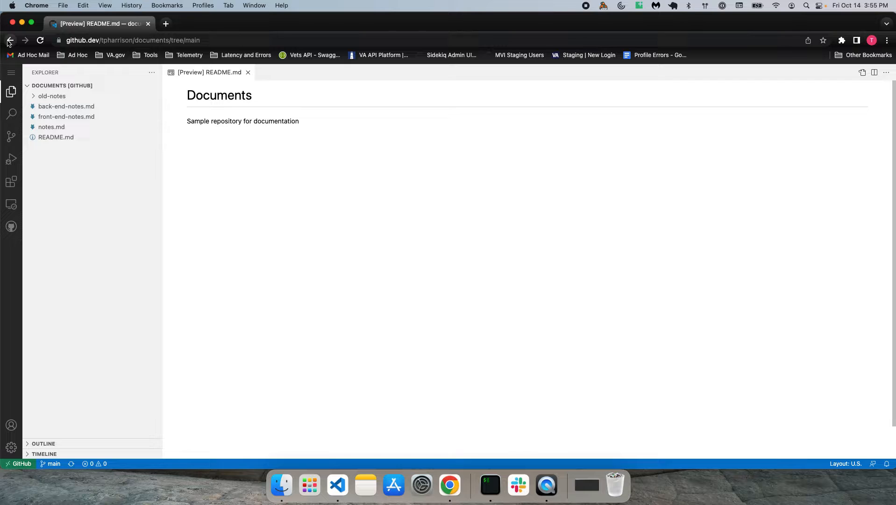
Return to the GitHub repo page, then have github.dev running in its own tab beside it
left_click(9, 41)
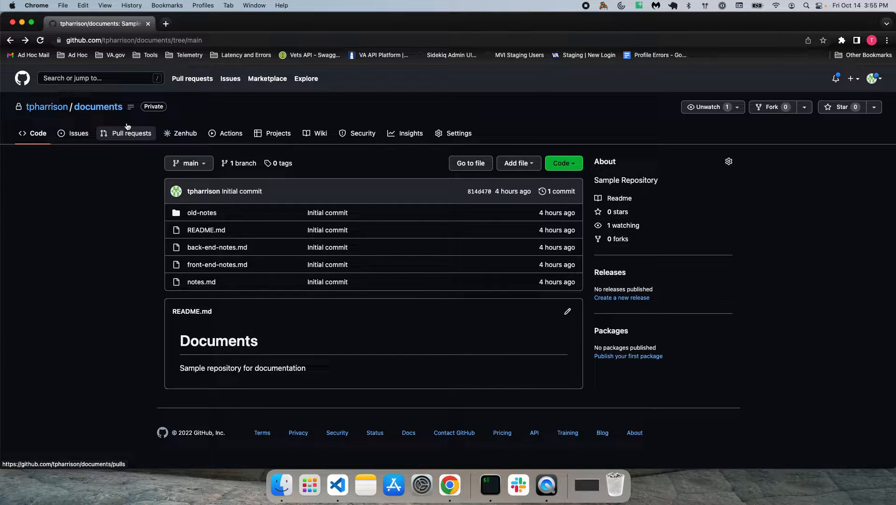
mouse_move(142, 134)
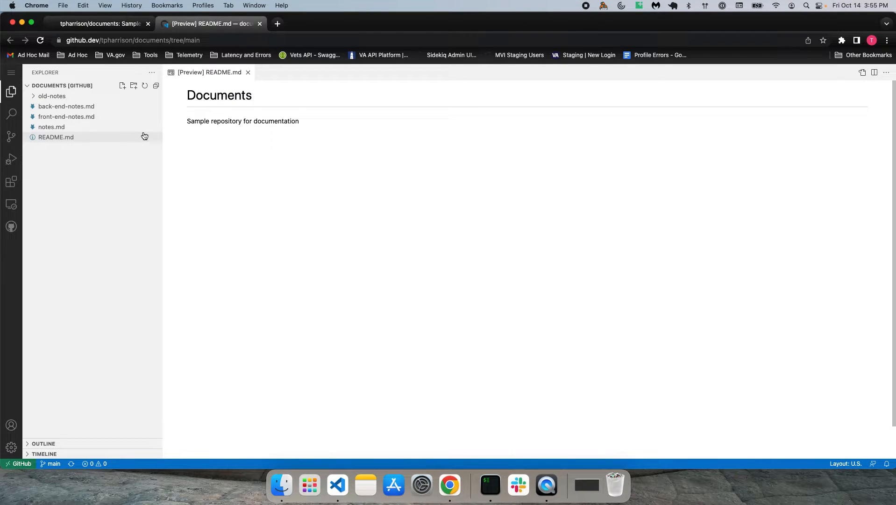
mouse_move(184, 135)
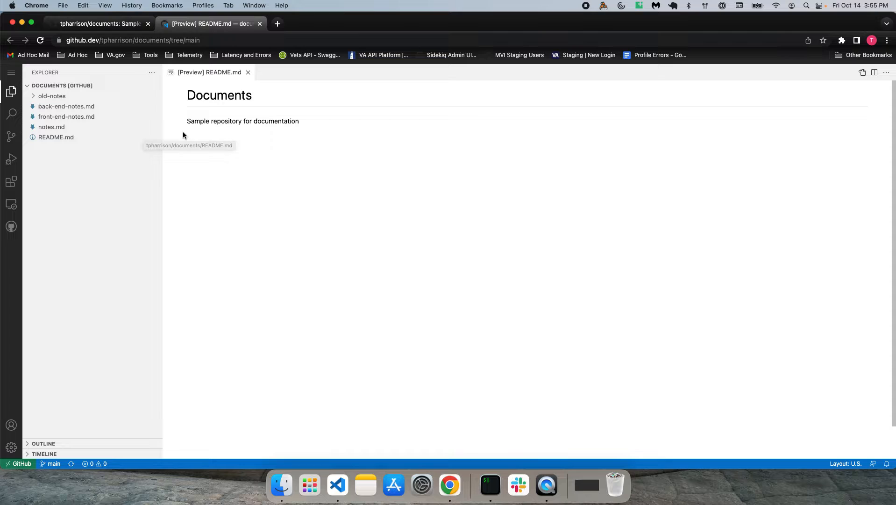
left_click(97, 24)
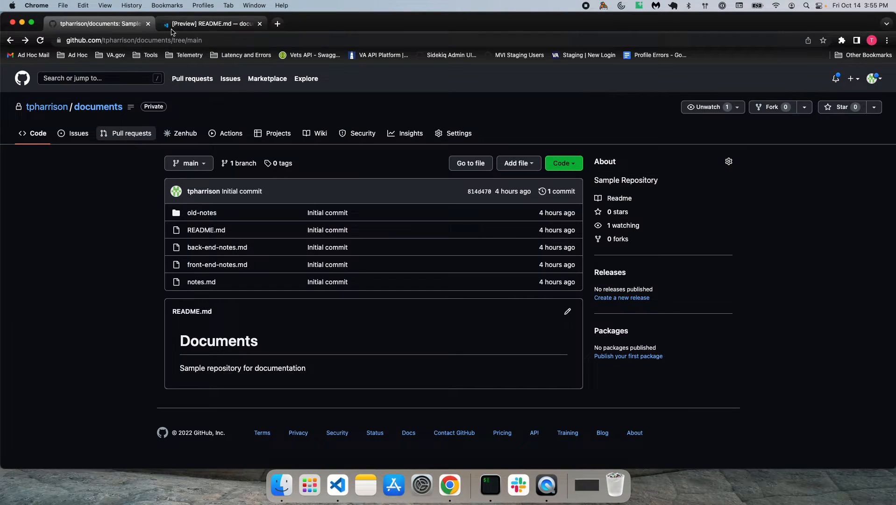
left_click(210, 24)
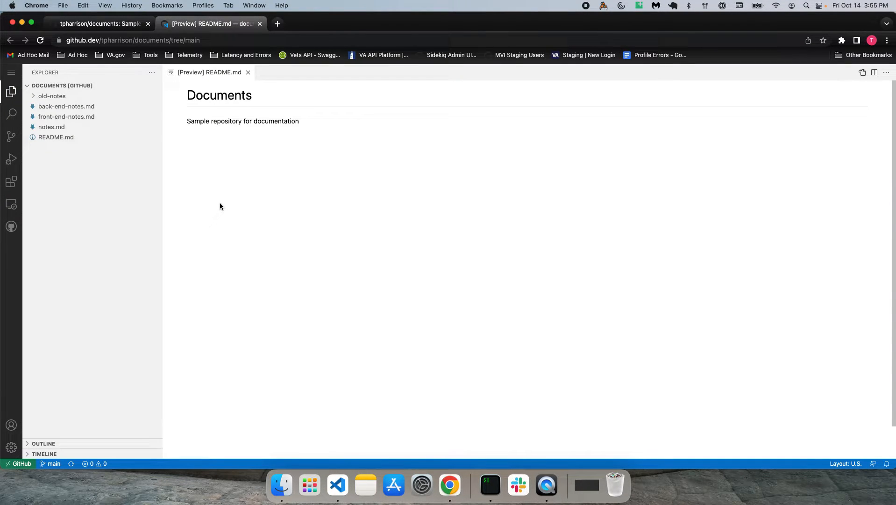
mouse_move(507, 206)
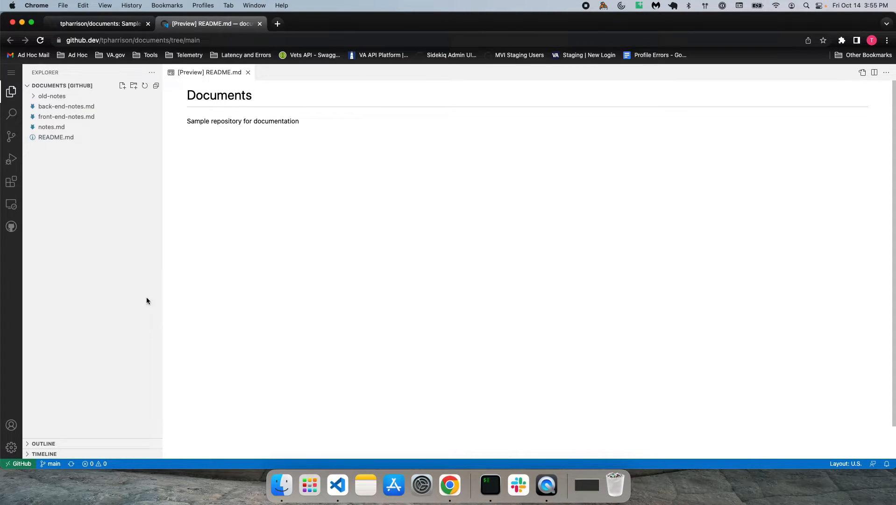
Bring up the Color Theme picker from the Manage gear to choose a dark theme
left_click(11, 447)
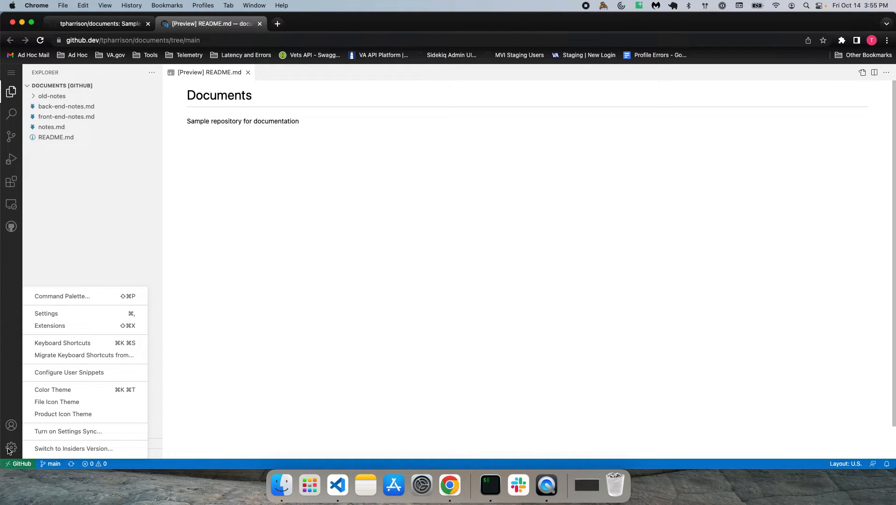
left_click(52, 388)
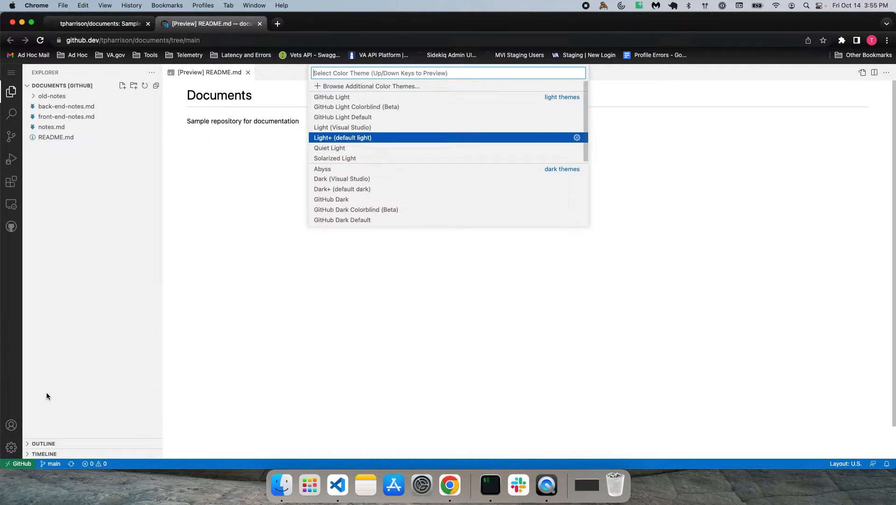
mouse_move(342, 179)
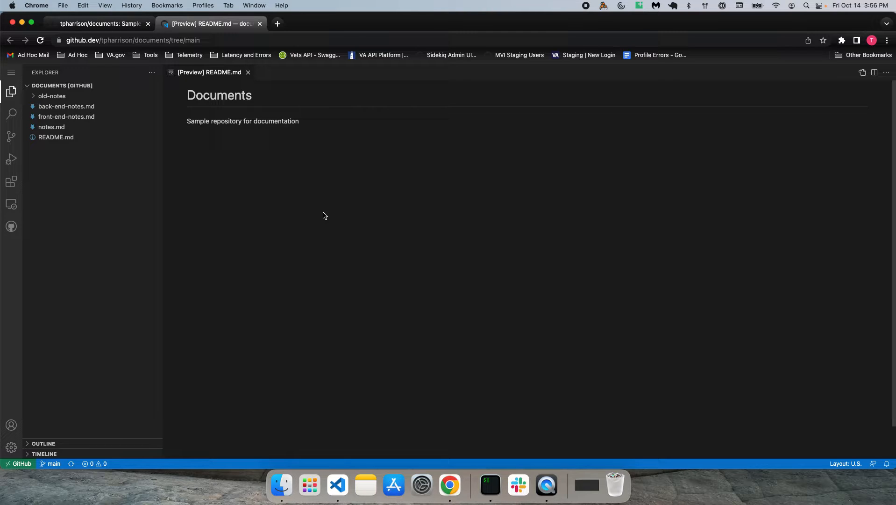
mouse_move(295, 140)
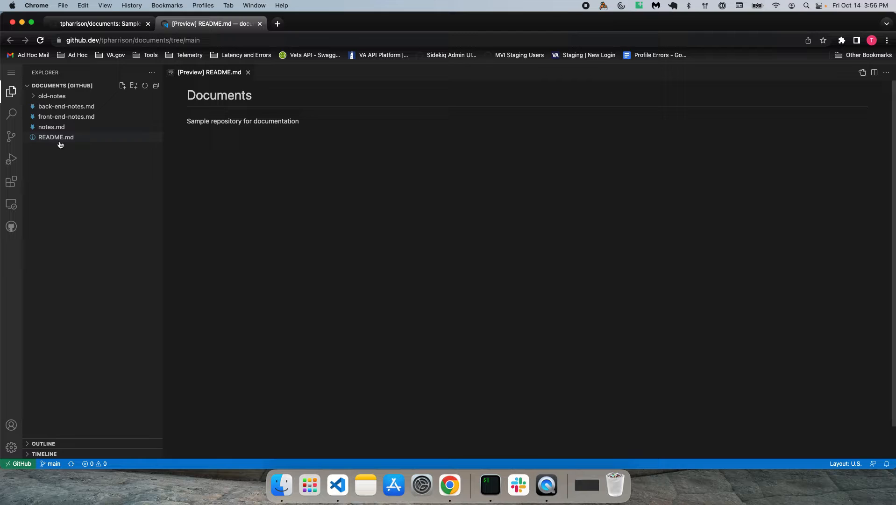
mouse_move(66, 117)
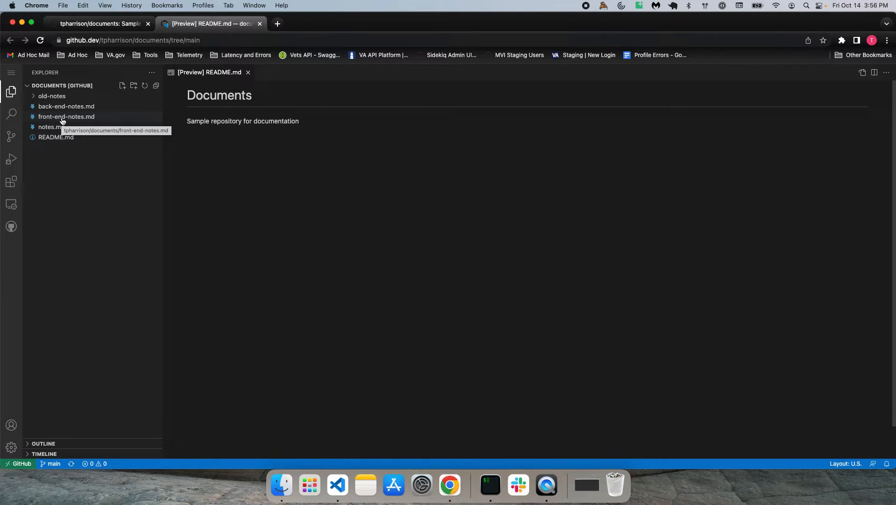
mouse_move(256, 35)
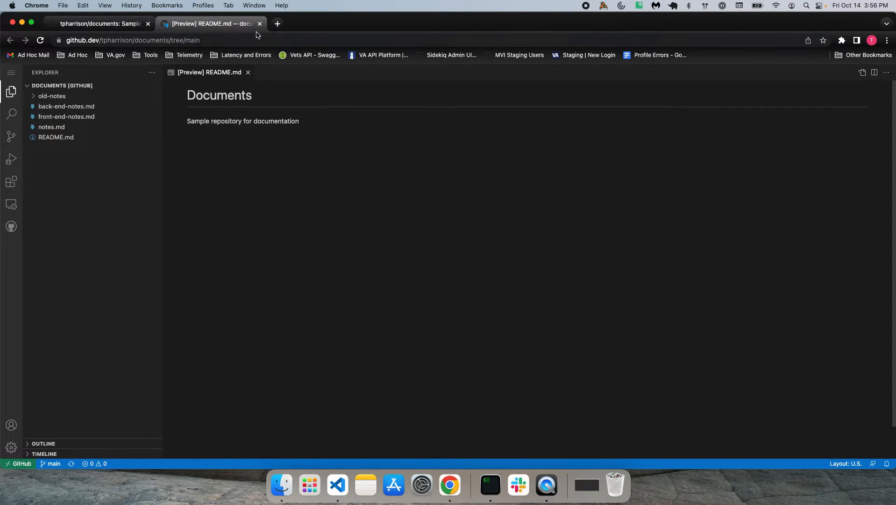
On the GitHub repository page, check the branch list and select main
left_click(260, 23)
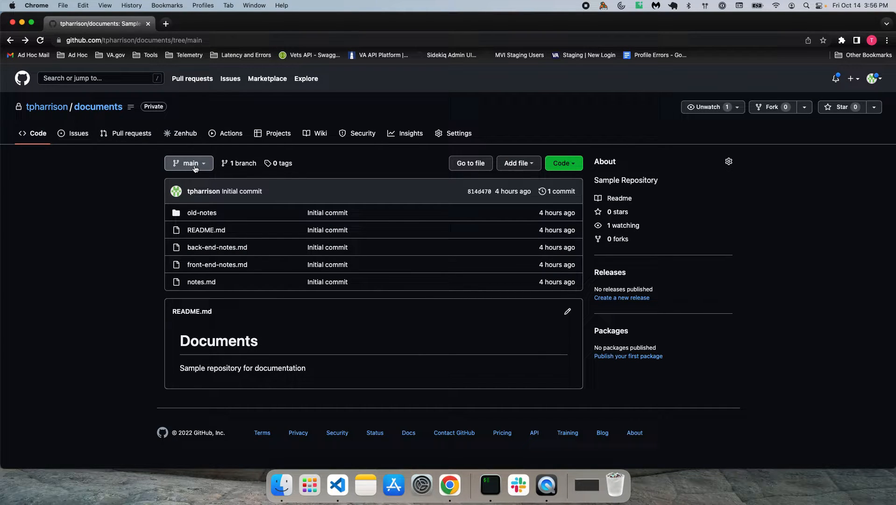
left_click(189, 163)
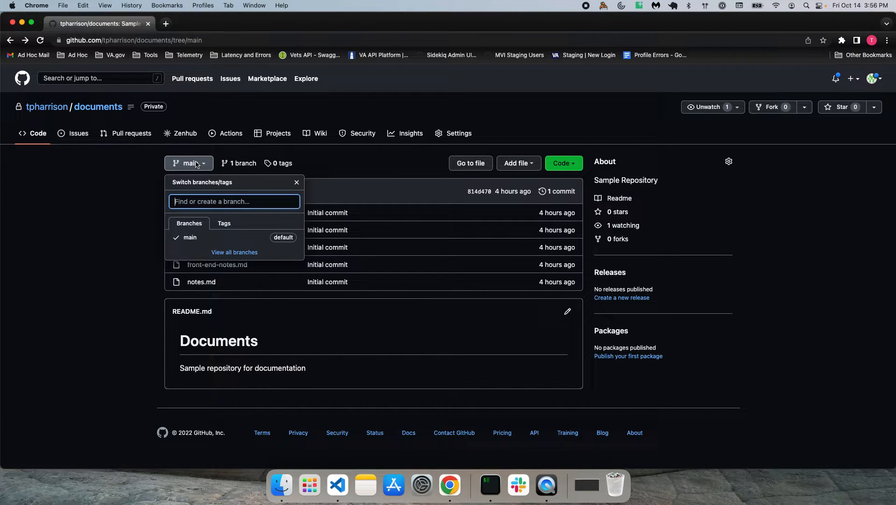
mouse_move(190, 238)
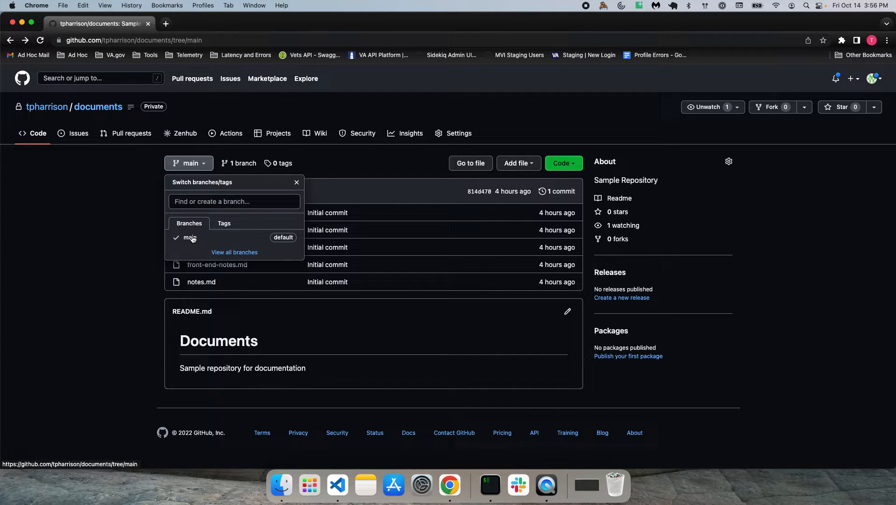
left_click(296, 181)
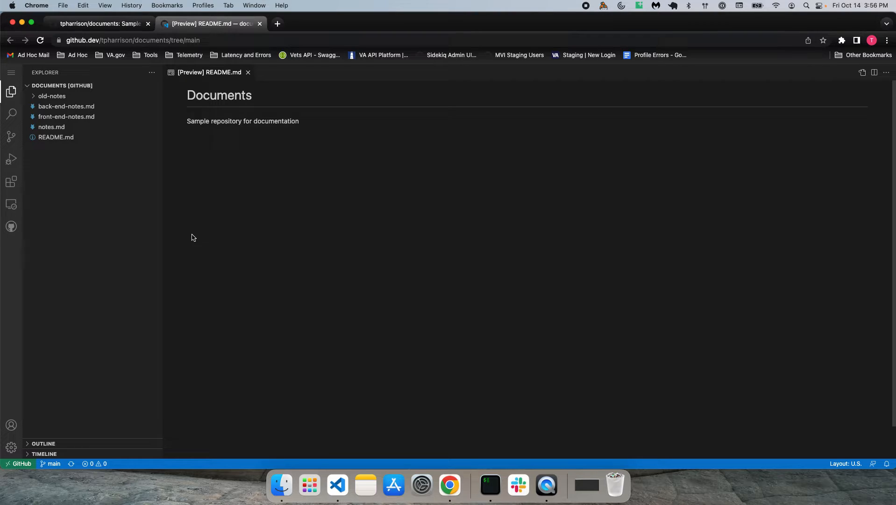
mouse_move(263, 263)
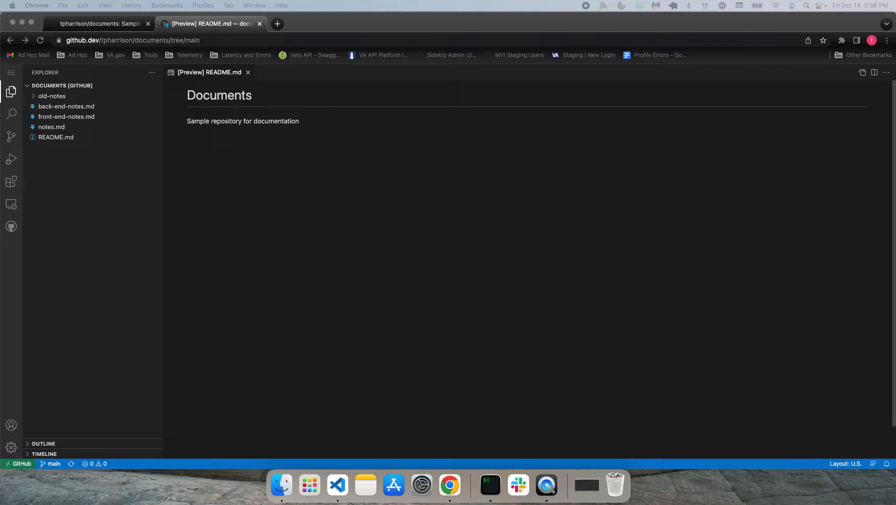
mouse_move(272, 255)
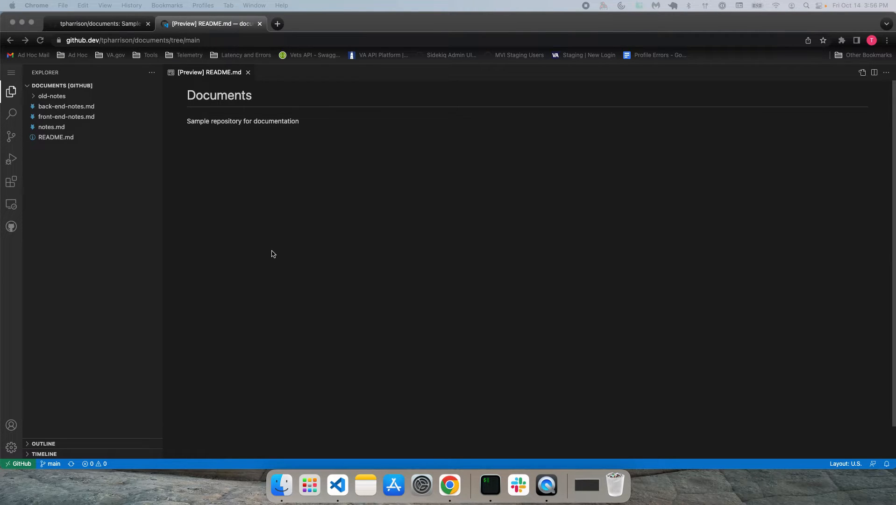
mouse_move(66, 191)
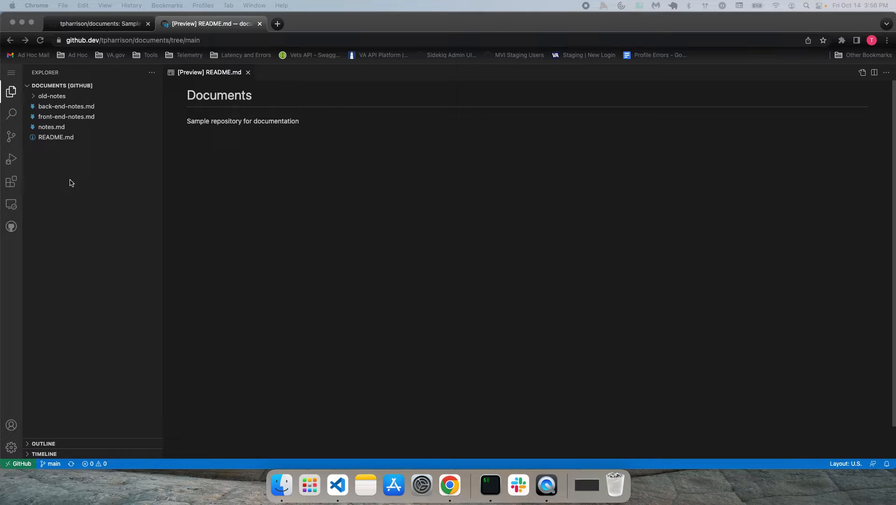
mouse_move(55, 166)
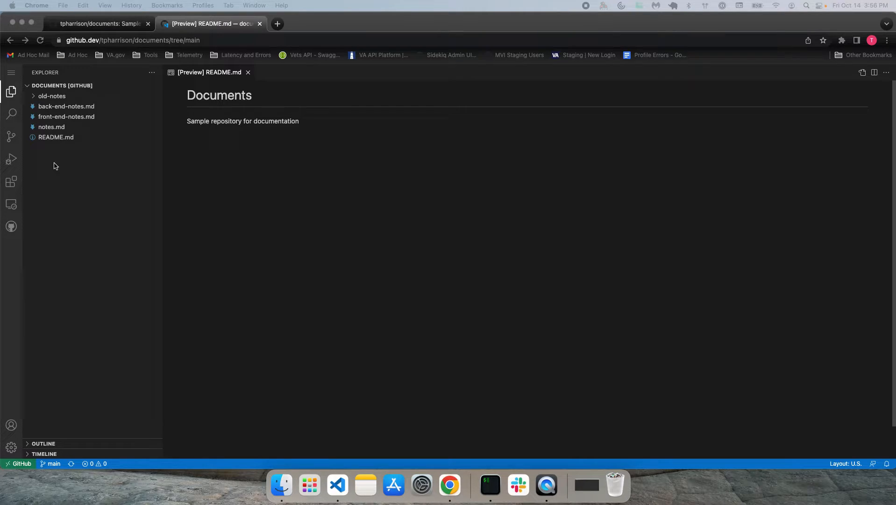
Create a new folder named research at the repository root
right_click(54, 166)
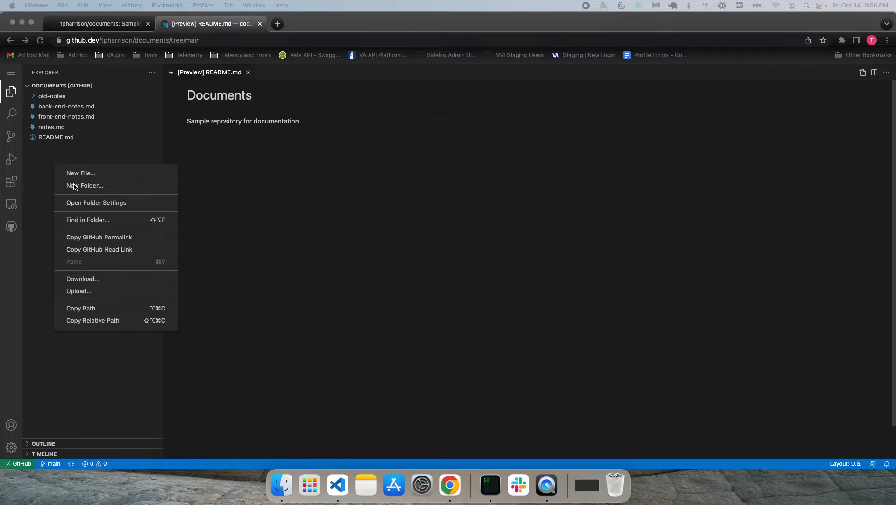
left_click(81, 173)
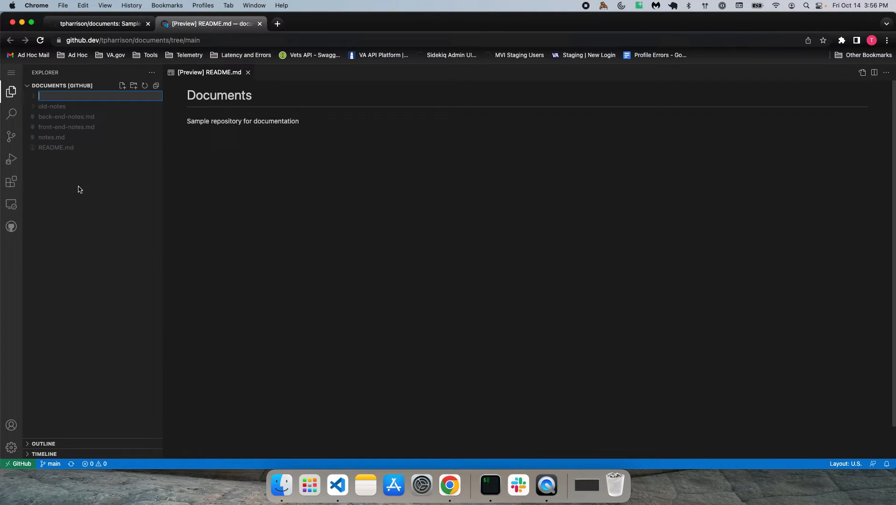
type("resear")
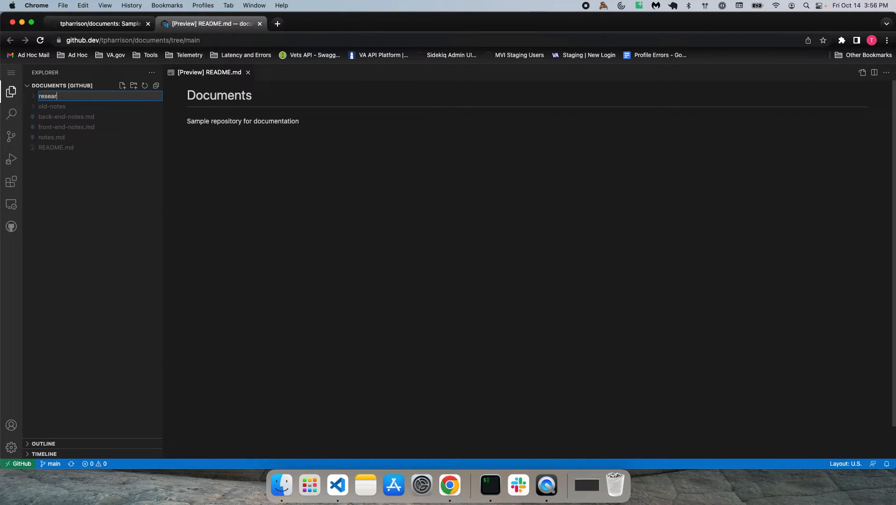
key("Return")
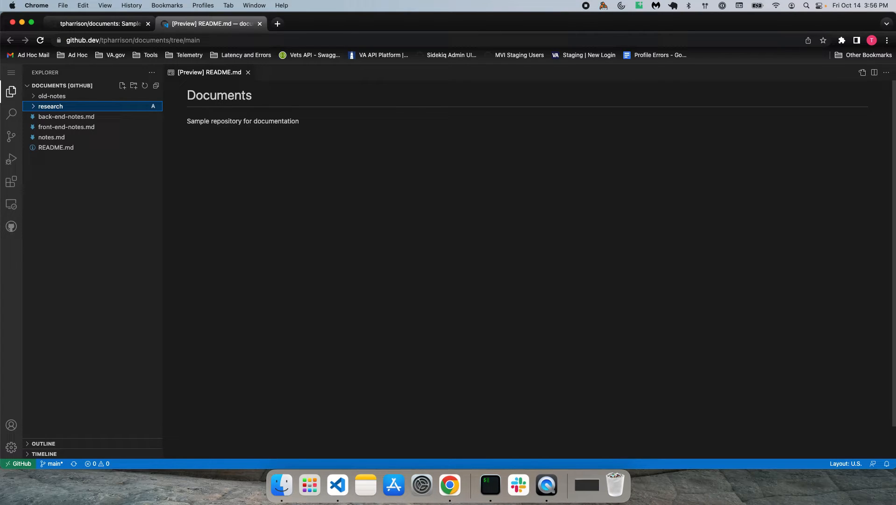
mouse_move(66, 117)
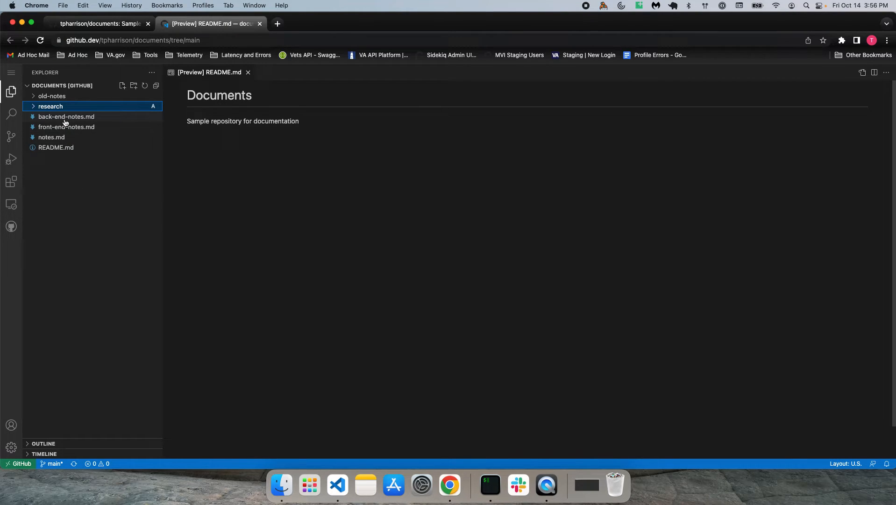
Move back-end-notes.md into the research folder
left_click_drag(66, 116, 50, 105)
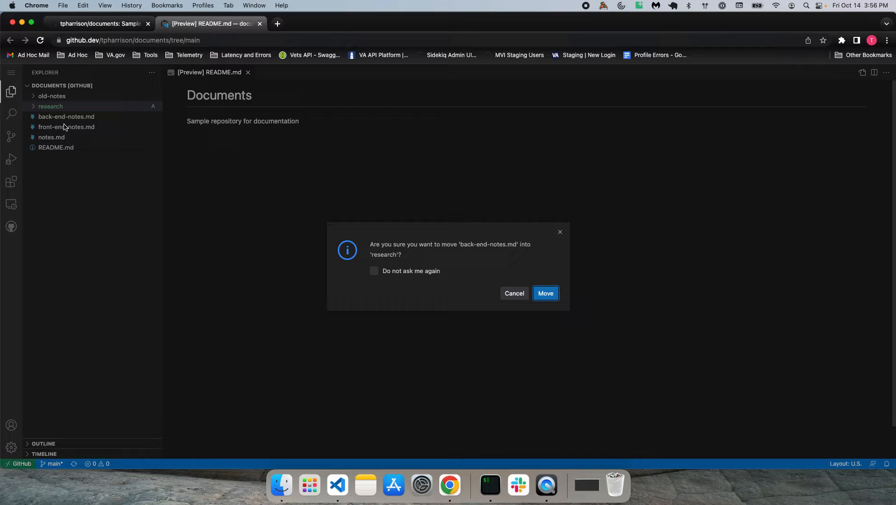
left_click(545, 292)
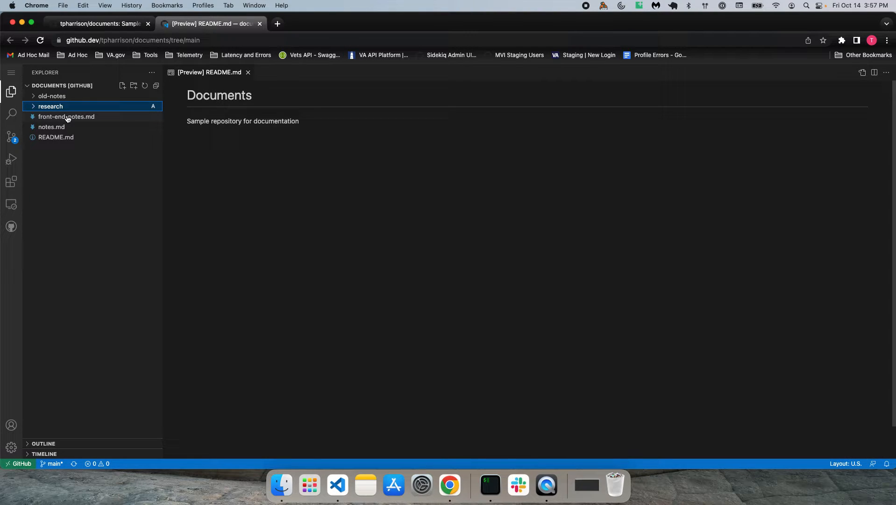
mouse_move(551, 298)
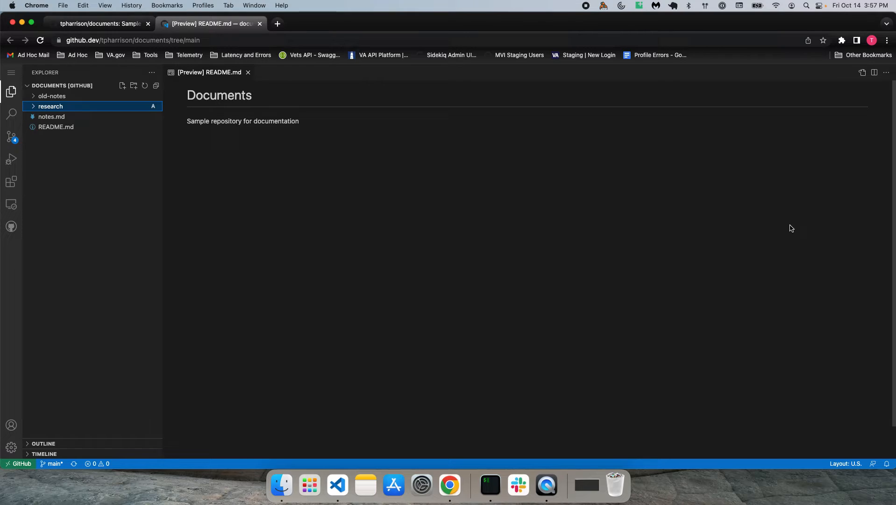
mouse_move(11, 136)
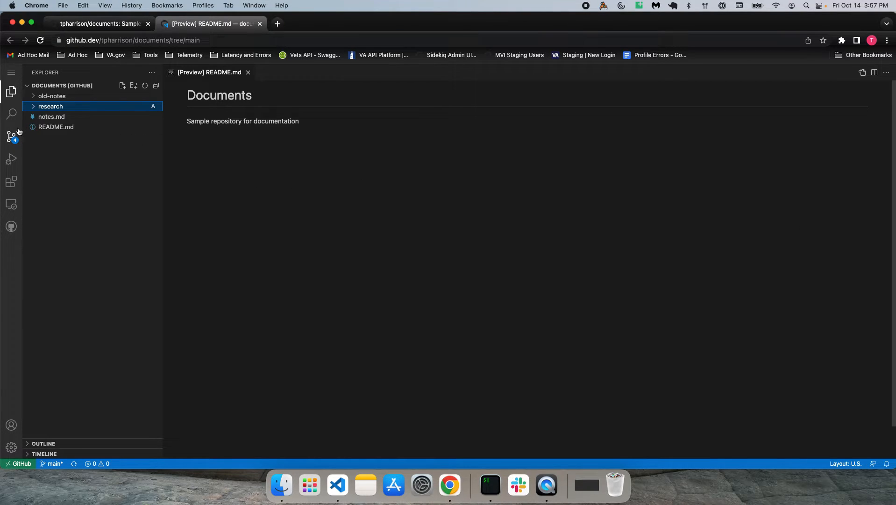
Rename notes.md to accessibility-notes.md
right_click(51, 117)
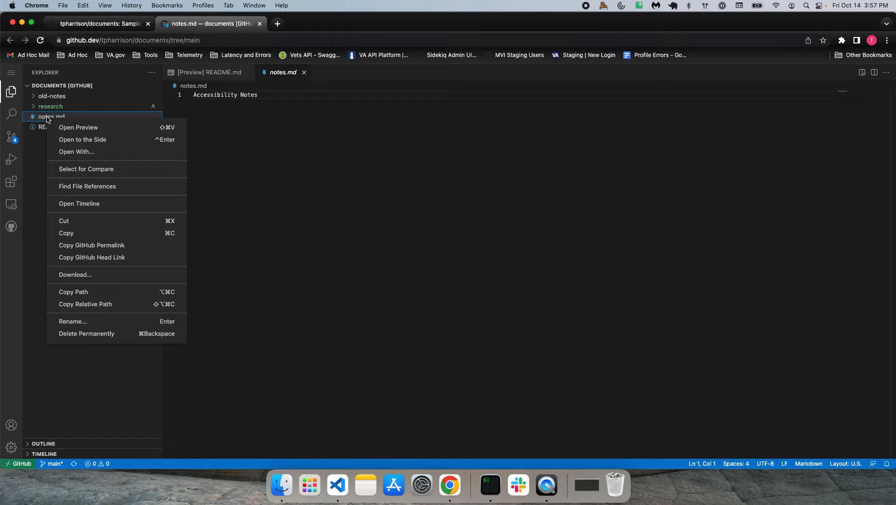
left_click(72, 321)
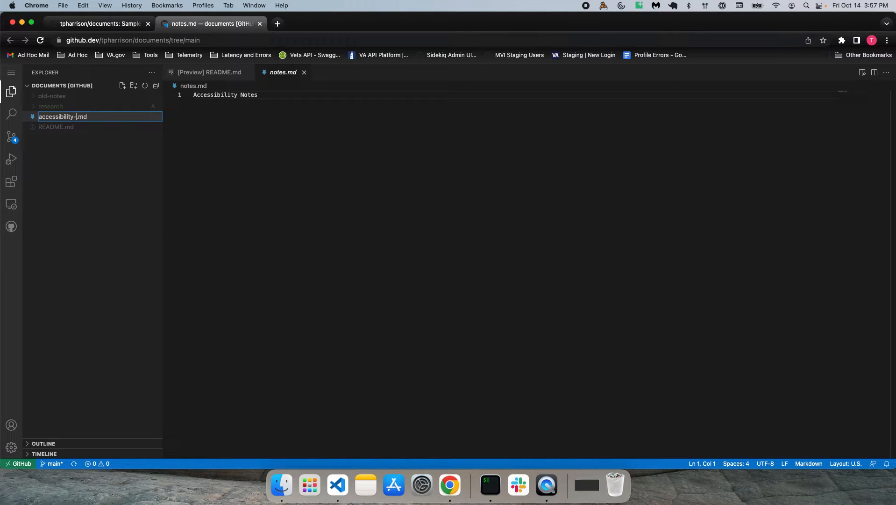
type("notes")
key("Return")
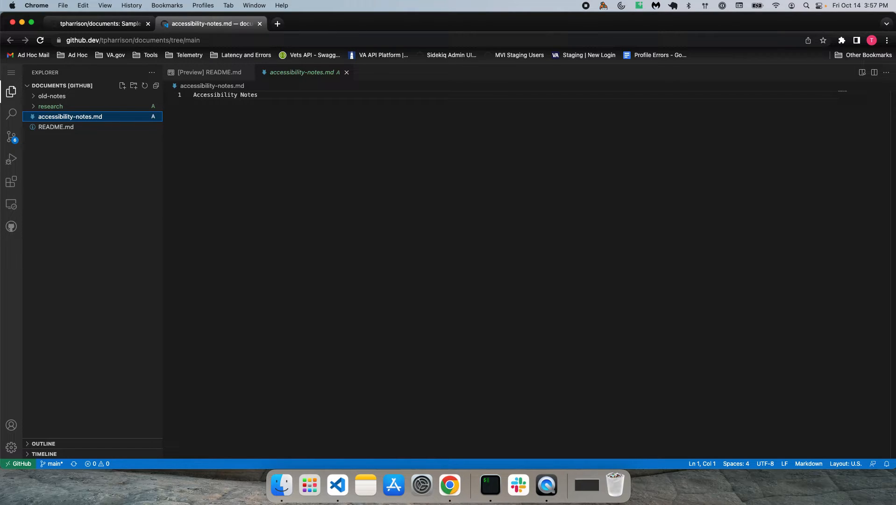
mouse_move(43, 264)
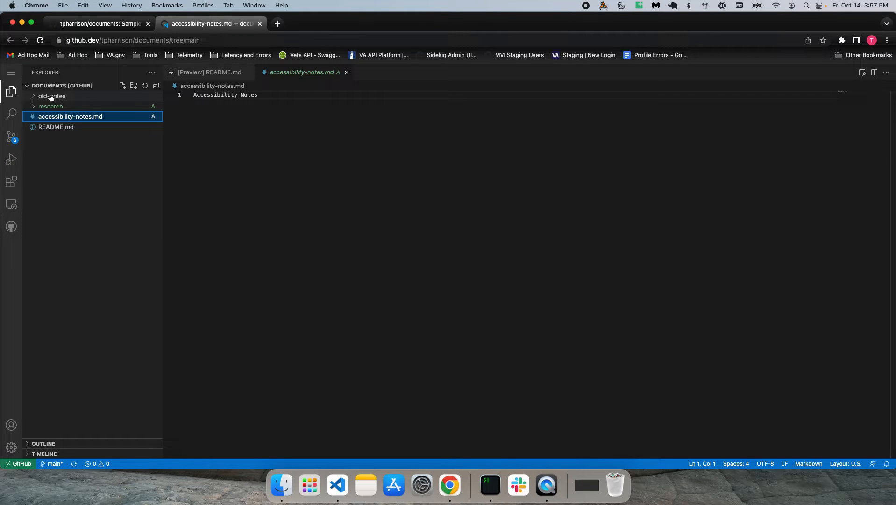
Permanently delete the old-notes folder and its contents
right_click(50, 95)
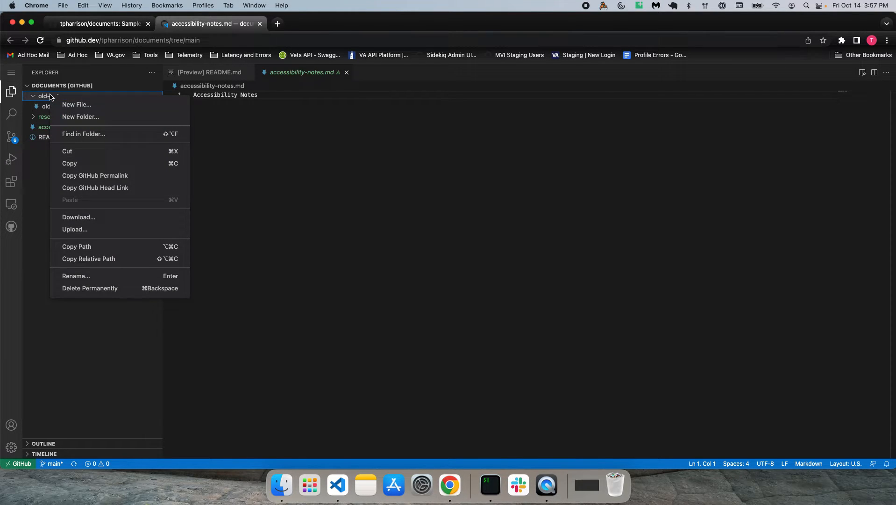
left_click(89, 288)
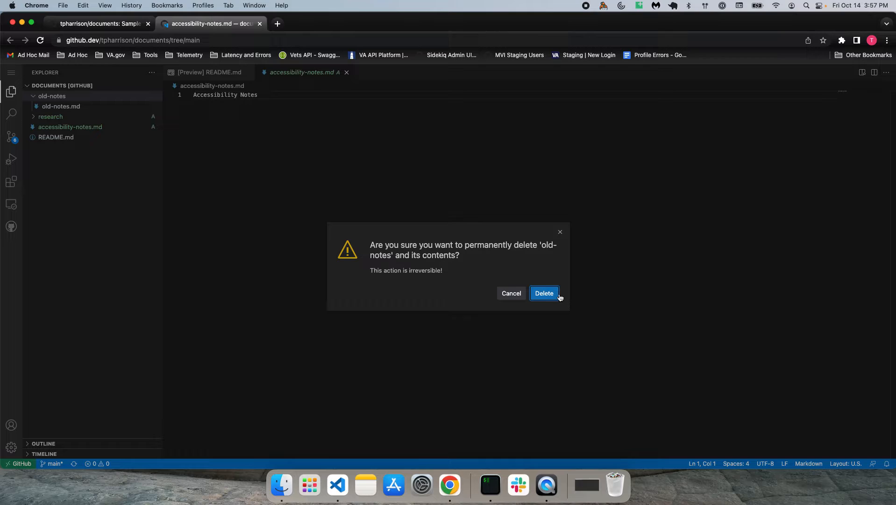
left_click(544, 292)
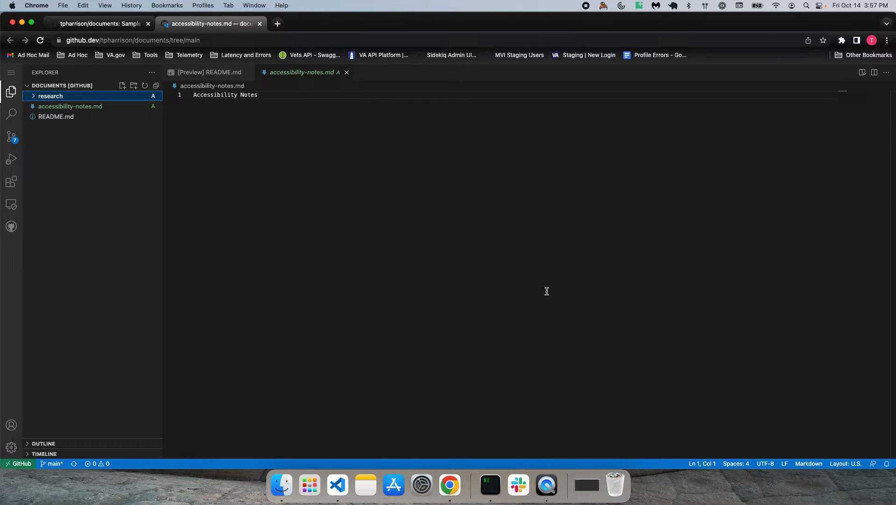
mouse_move(448, 270)
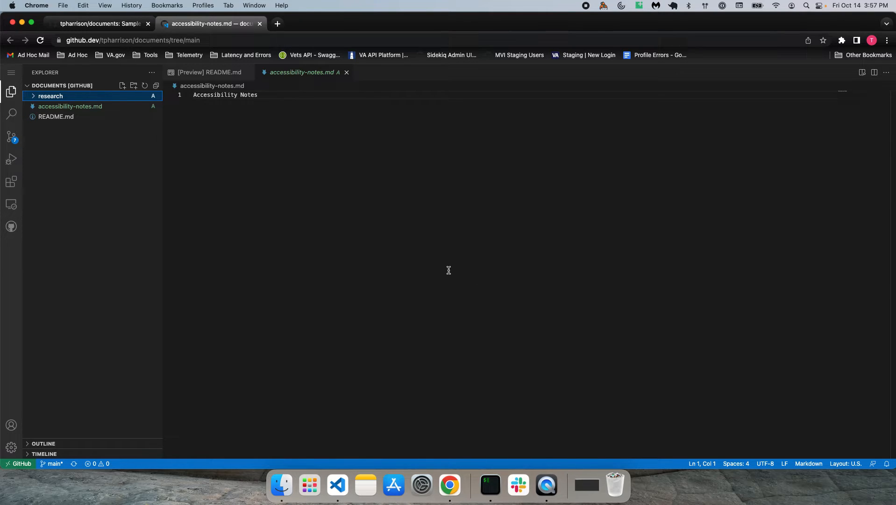
With a side preview shown, write 'There are some **accessibility** changes' in the notes
left_click(70, 107)
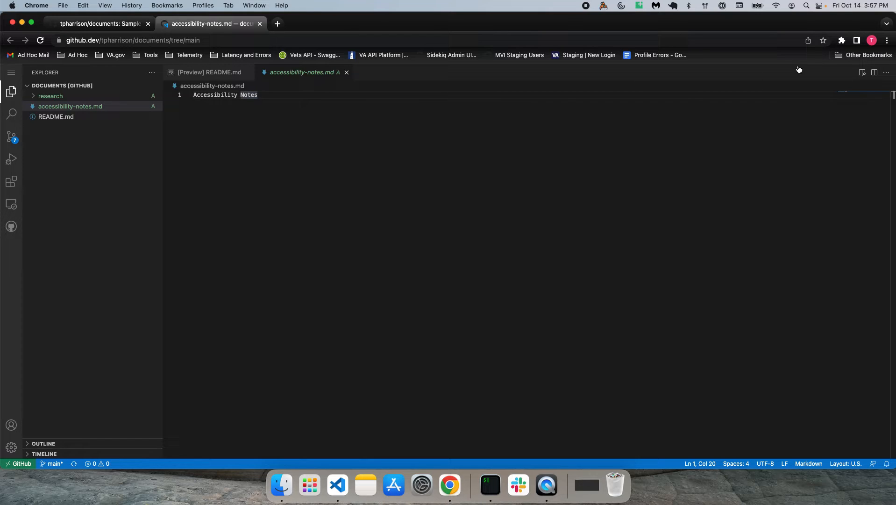
mouse_move(860, 77)
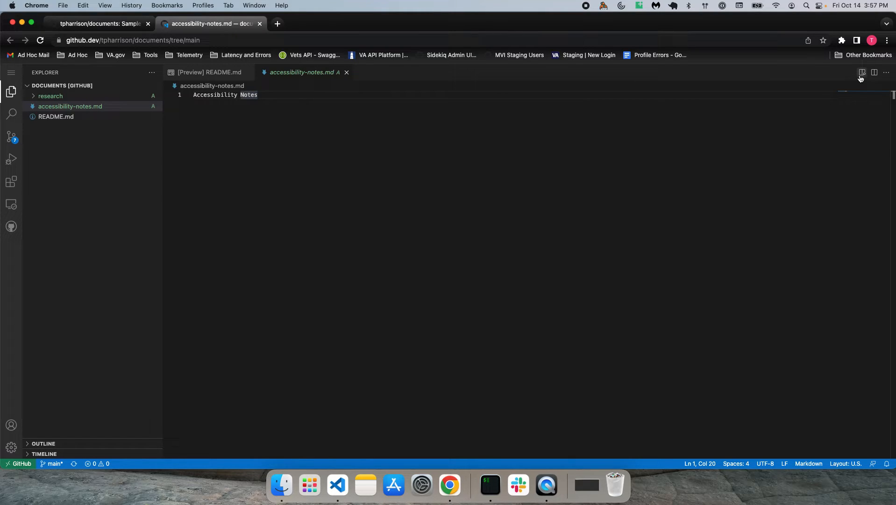
mouse_move(862, 72)
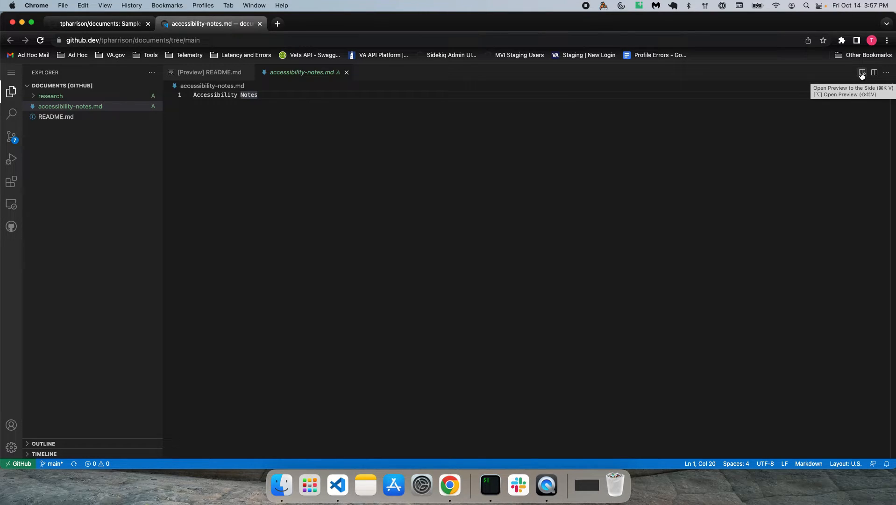
left_click(861, 73)
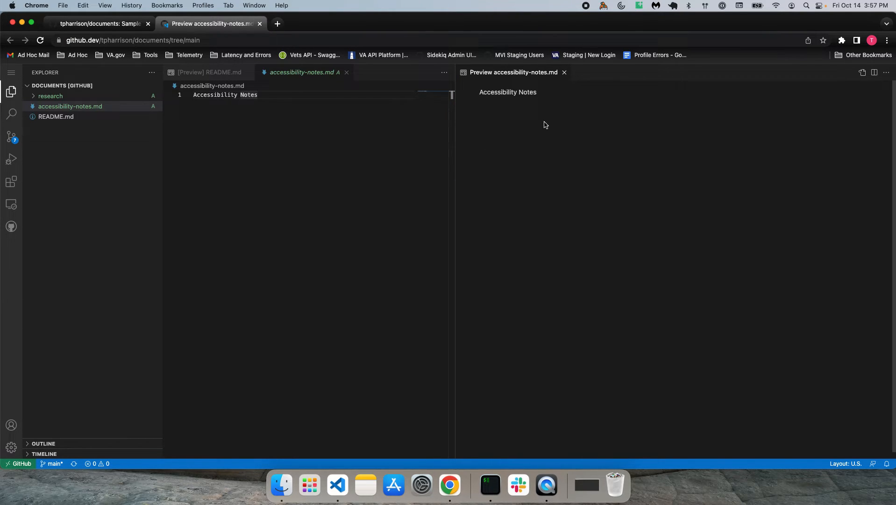
mouse_move(336, 137)
type("# ")
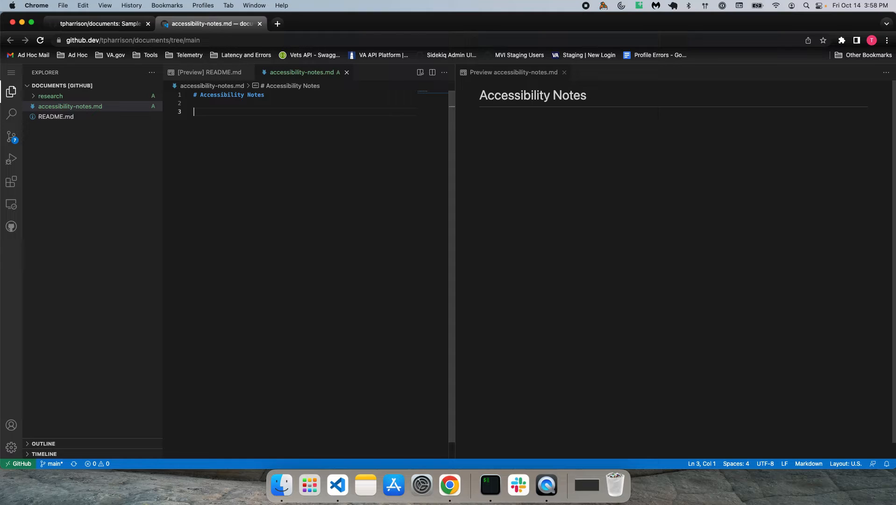
type("There a")
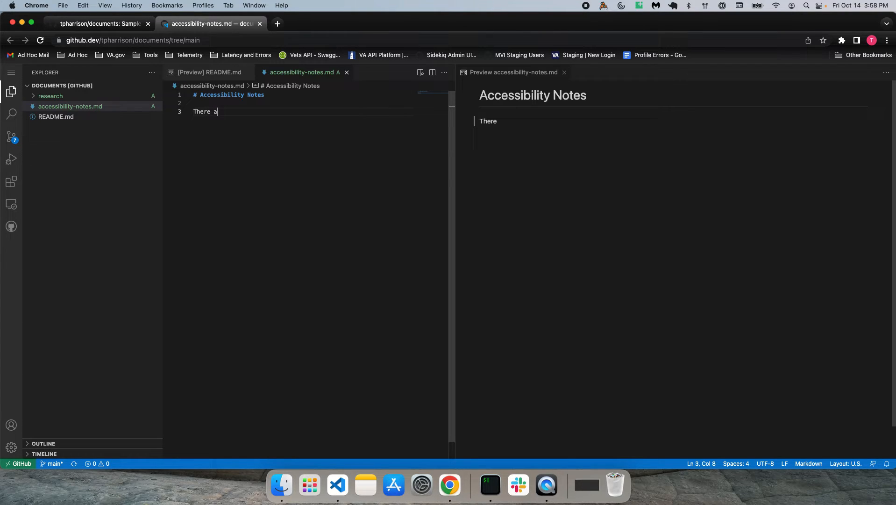
type("re some **accessib")
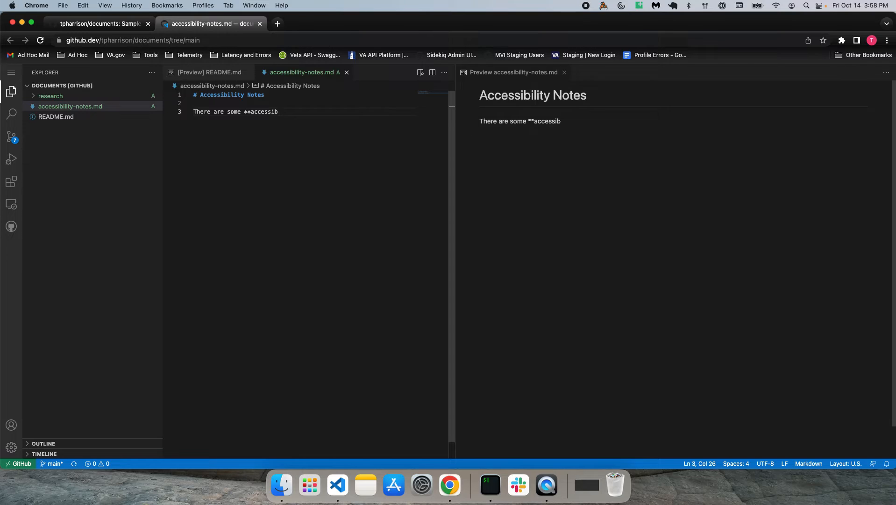
type("ility**")
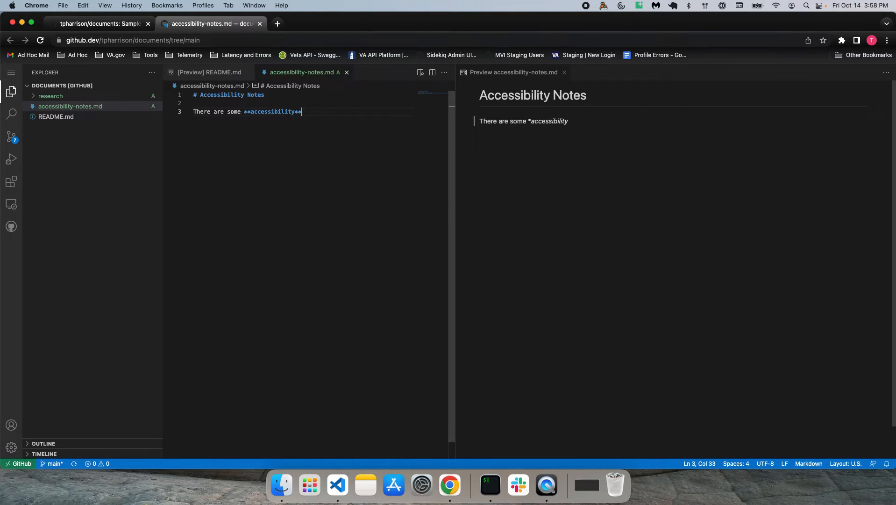
type("changes:")
type("- Observa")
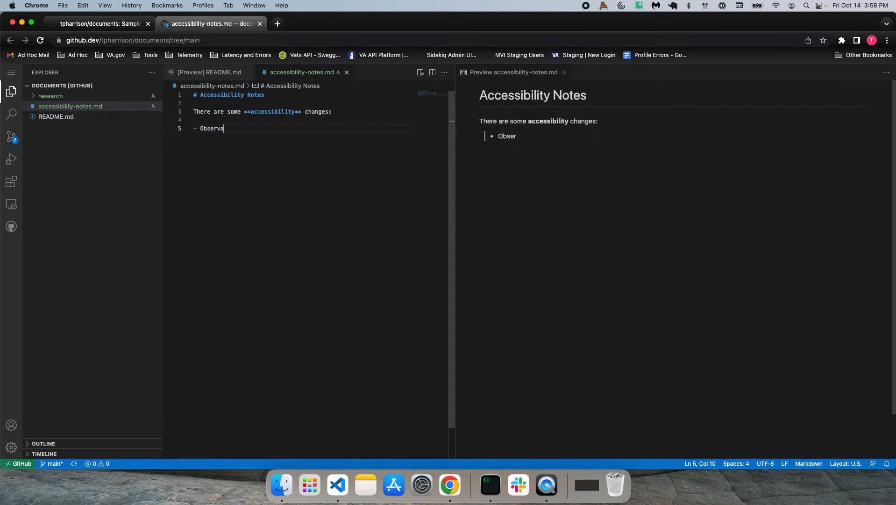
Add Observation 1 and Observation 2 bullets and the line 'Click [here]() for more info.'
type("tion 1")
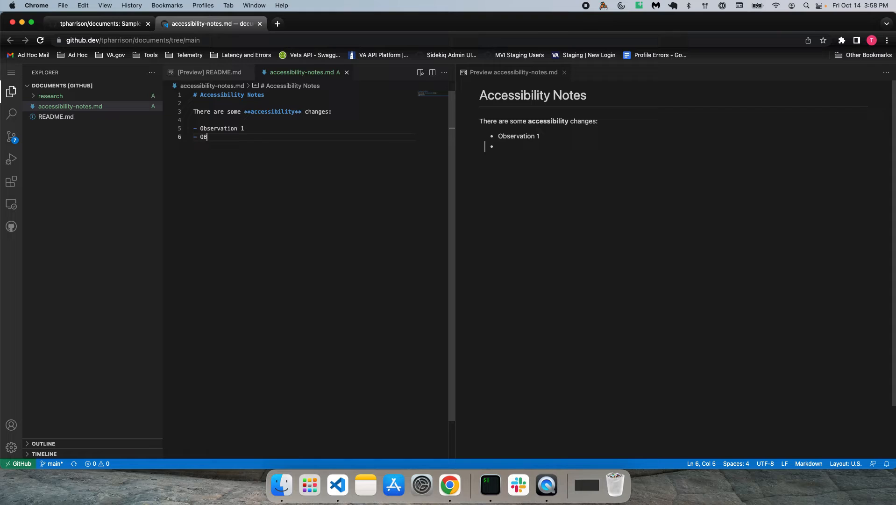
type("servat")
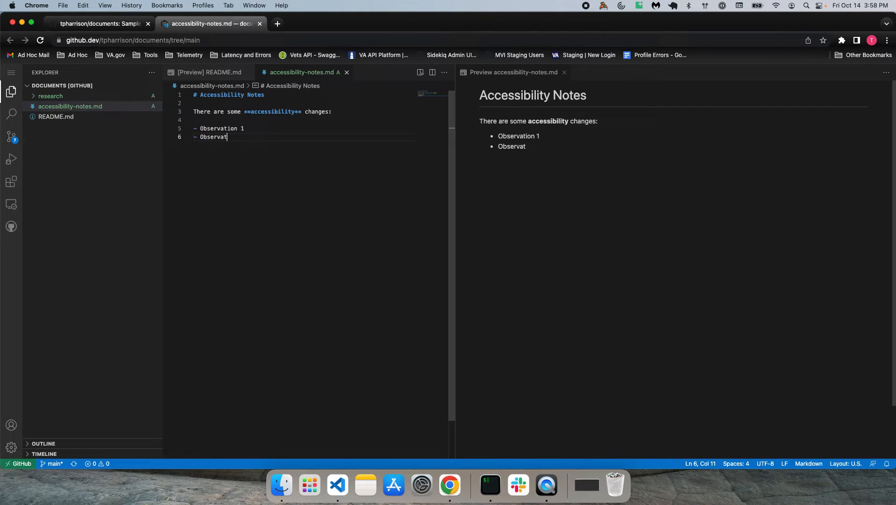
type("ion 2")
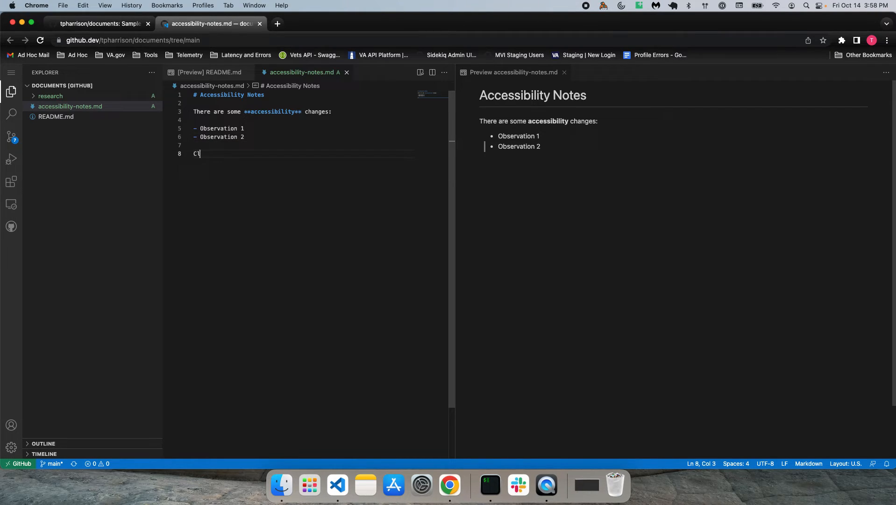
type("ick [here]")
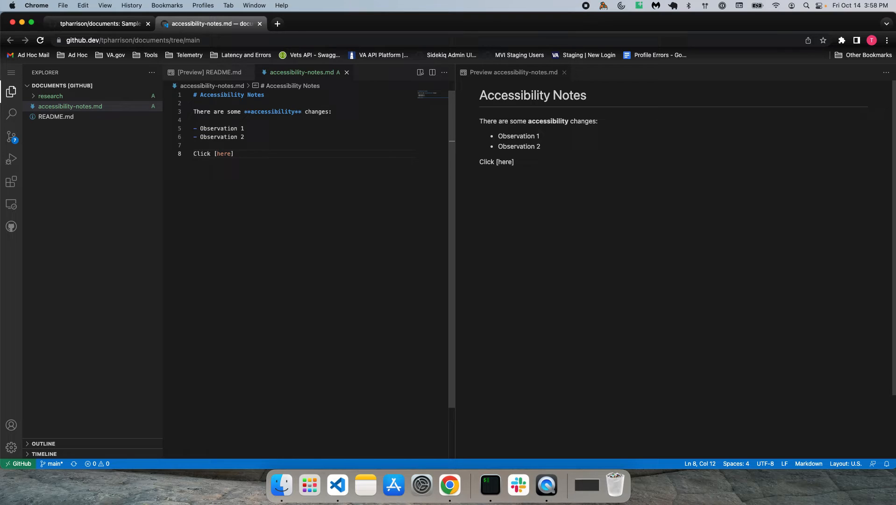
type("() for more info.")
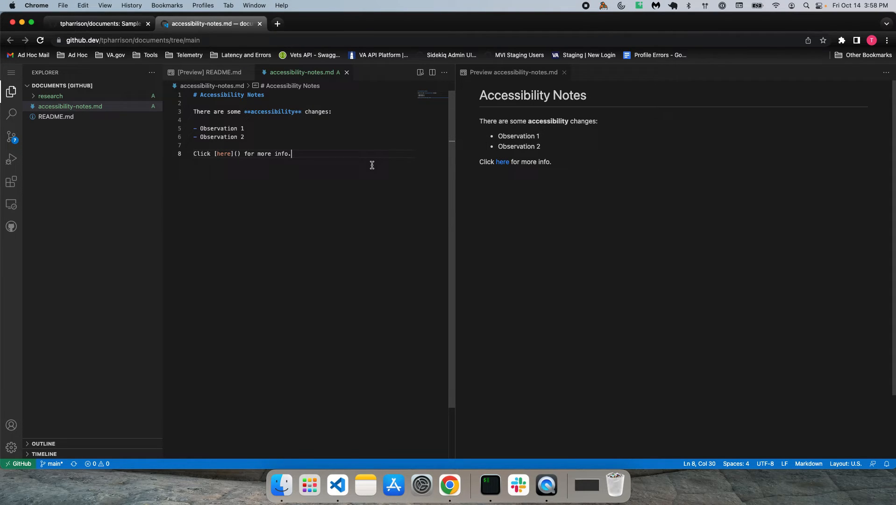
mouse_move(582, 85)
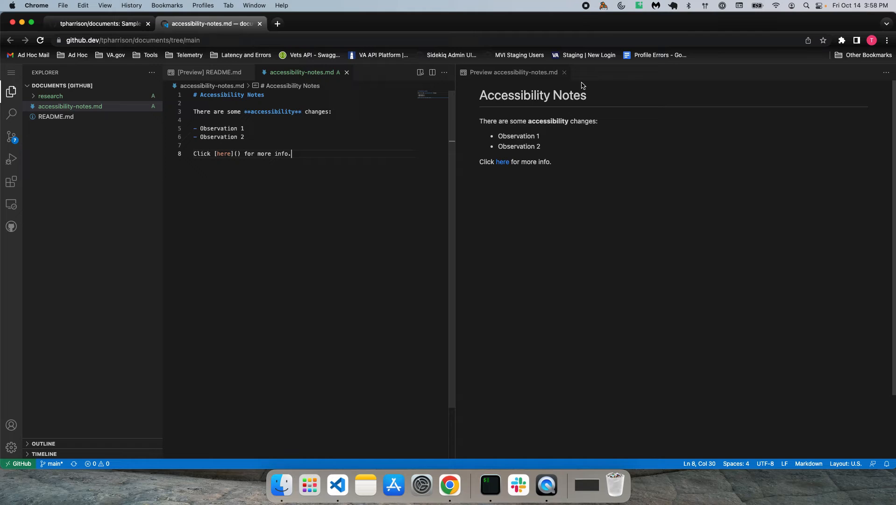
Close the Markdown preview and view the still-unchanged repository page on GitHub
left_click(564, 72)
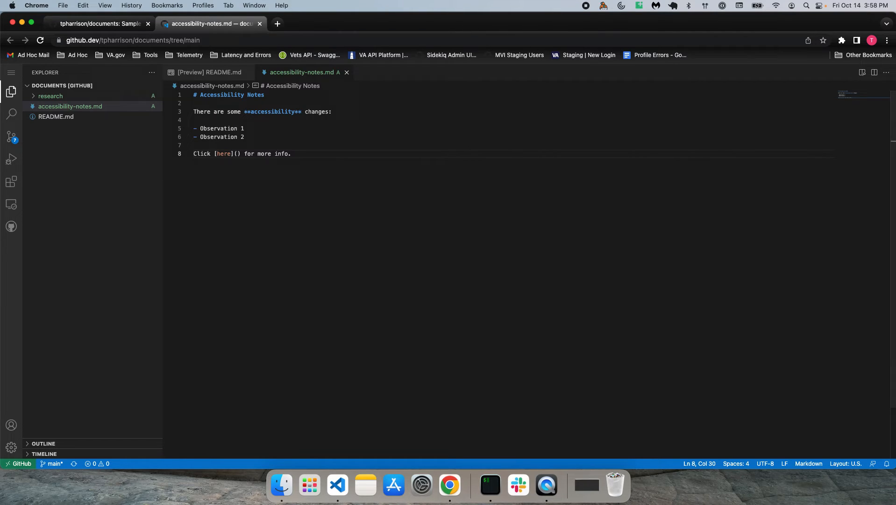
mouse_move(608, 264)
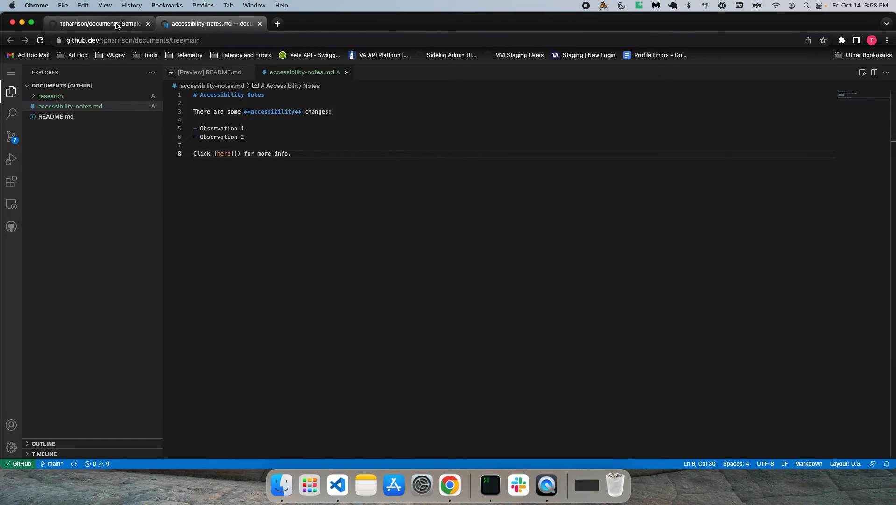
left_click(97, 23)
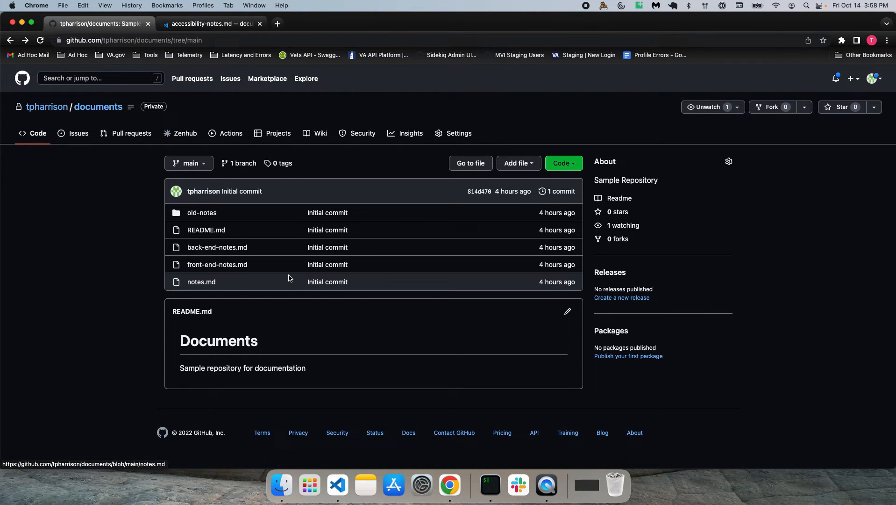
mouse_move(296, 285)
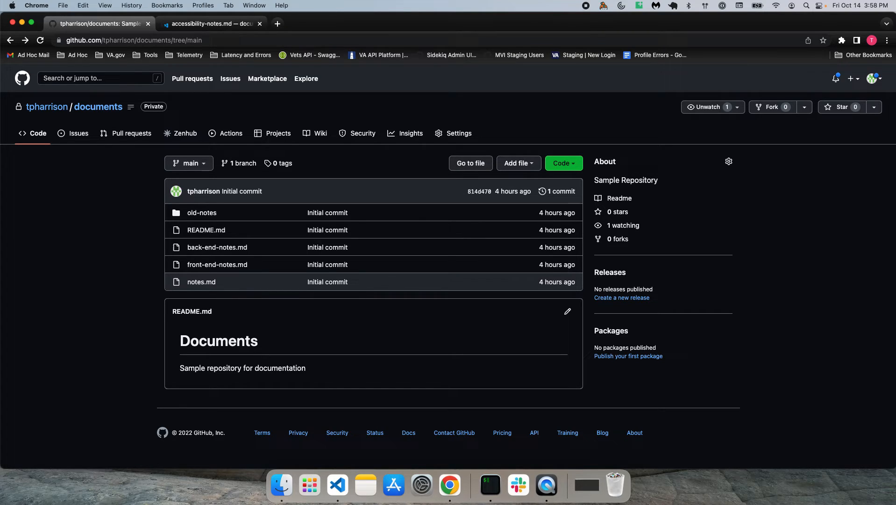
Commit the seven pending changes as 'Made some changes.' and push them to main
left_click(209, 23)
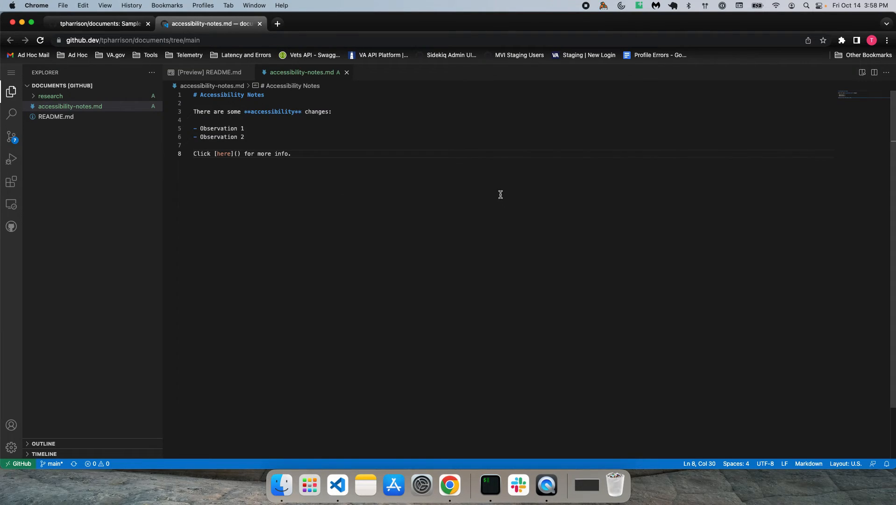
mouse_move(11, 137)
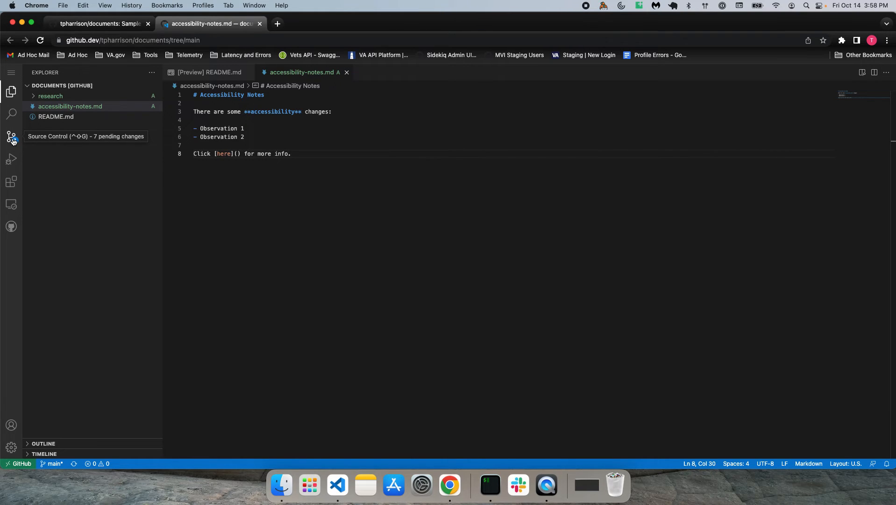
left_click(11, 138)
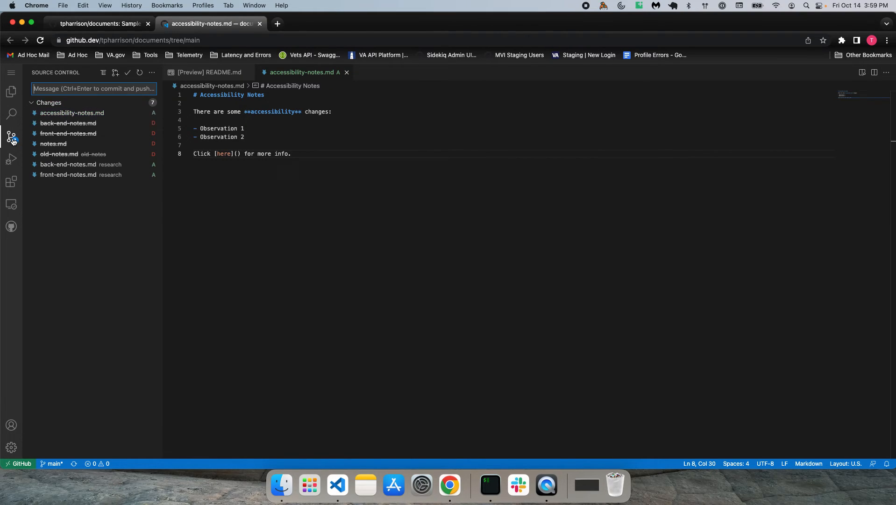
mouse_move(72, 112)
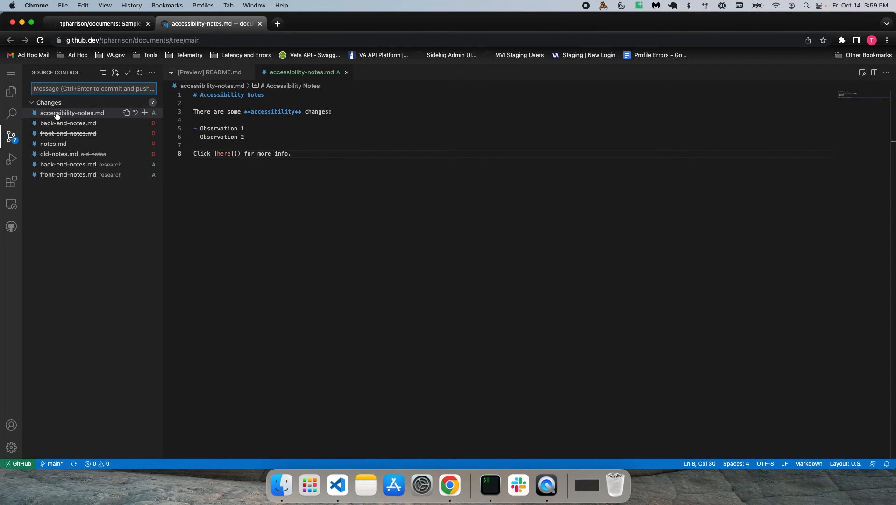
mouse_move(49, 174)
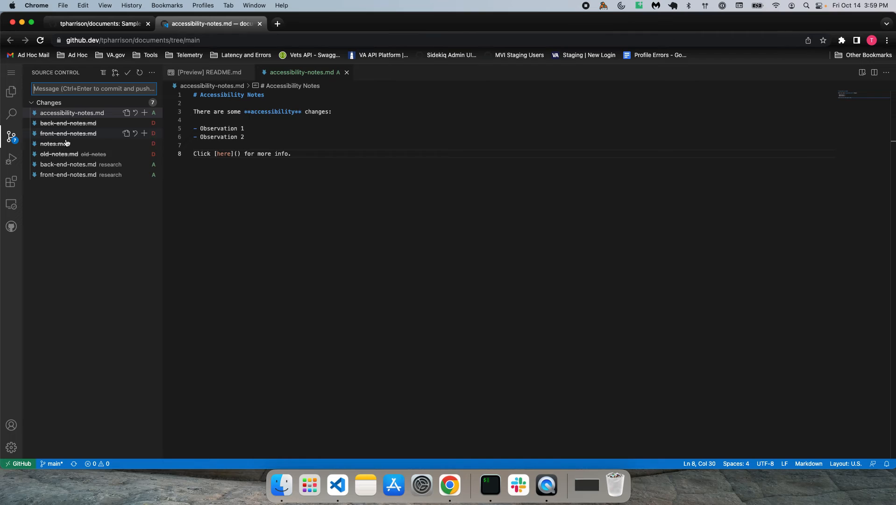
mouse_move(77, 123)
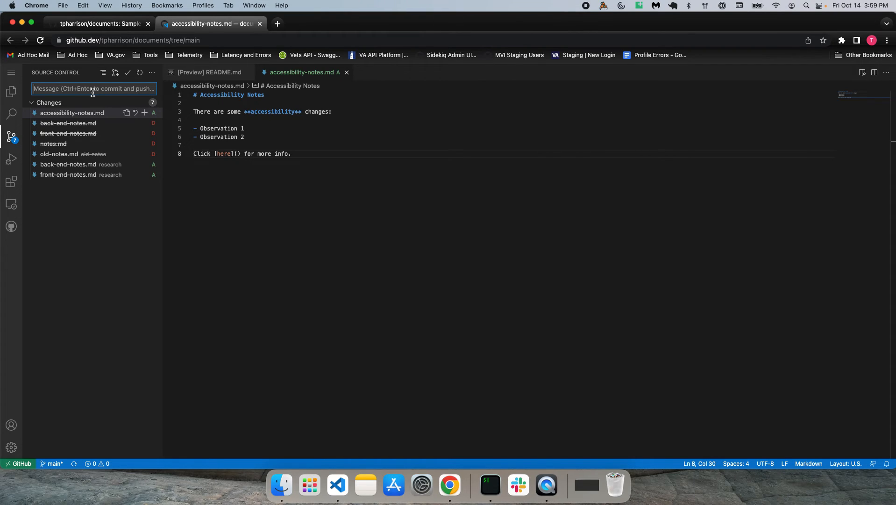
type("Made some changes.")
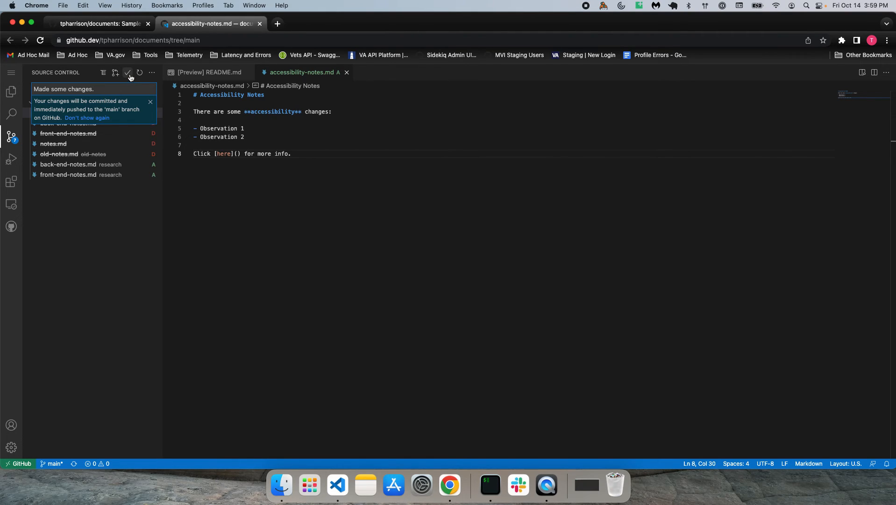
mouse_move(128, 73)
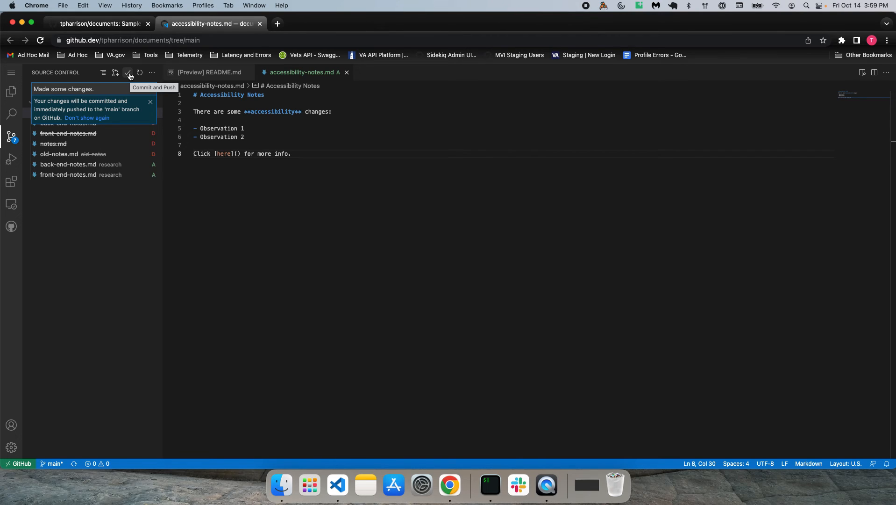
left_click(128, 72)
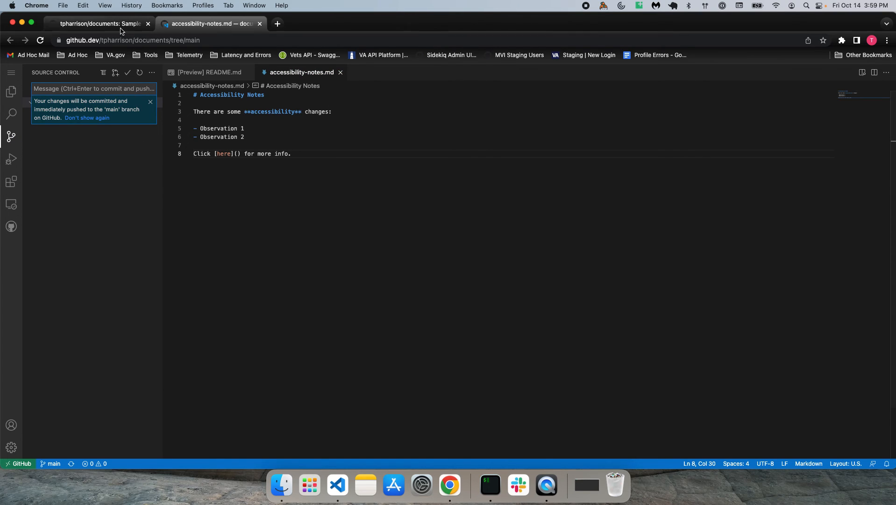
Reload the GitHub repository page so the pushed commit, research folder and accessibility-notes.md appear
left_click(99, 23)
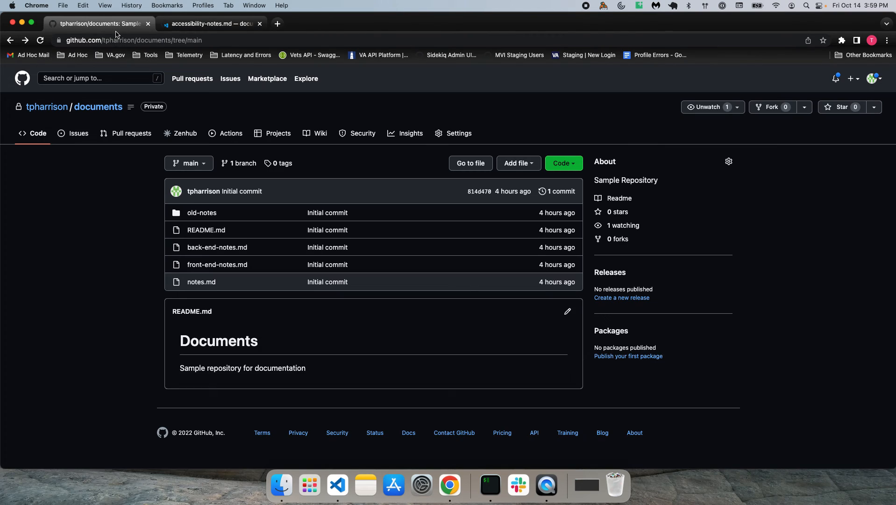
left_click(41, 40)
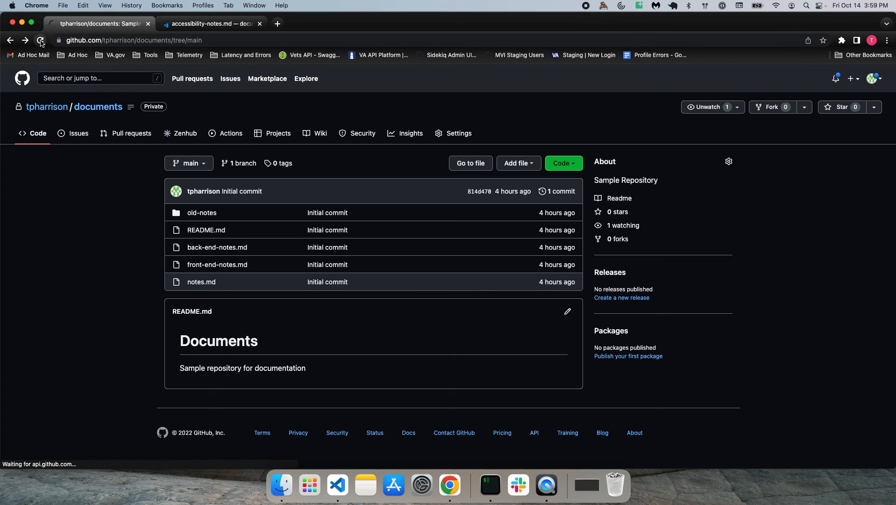
left_click(40, 41)
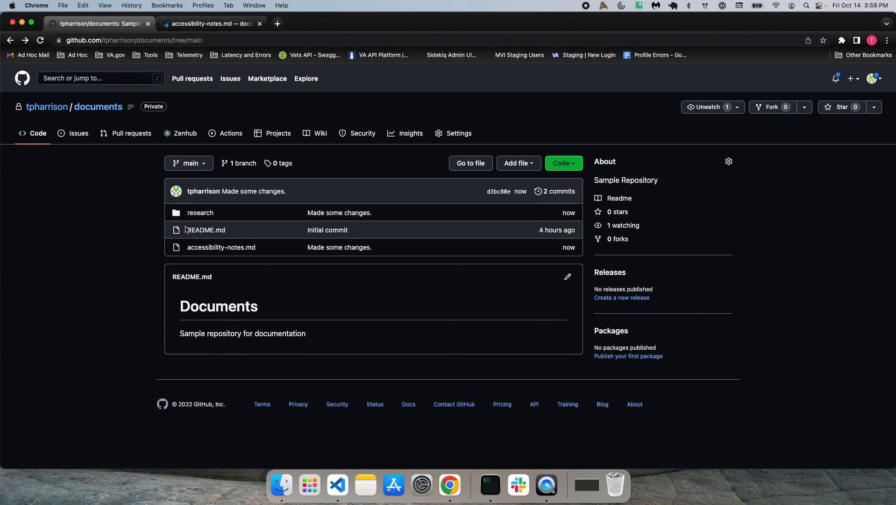
mouse_move(245, 237)
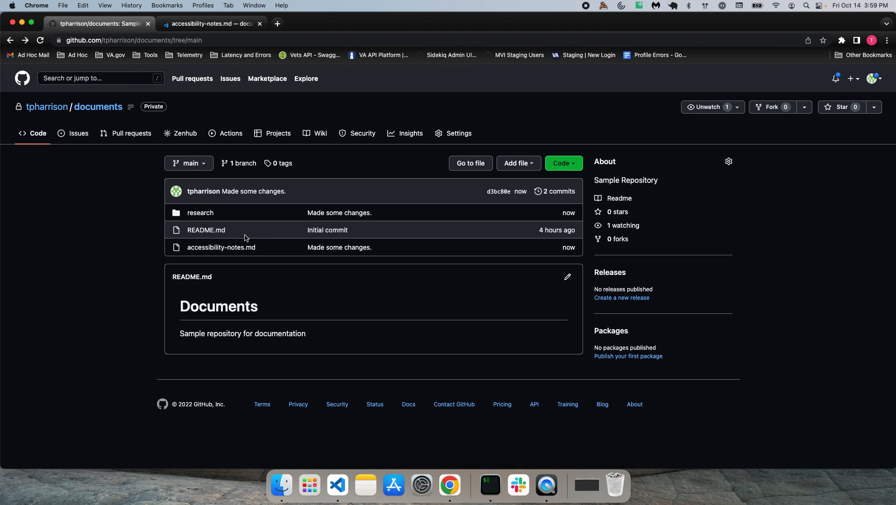
mouse_move(221, 247)
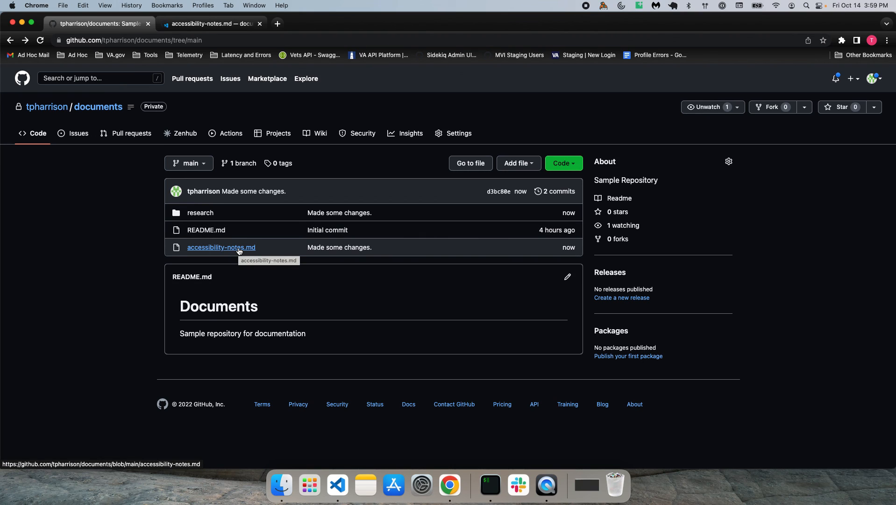
mouse_move(219, 250)
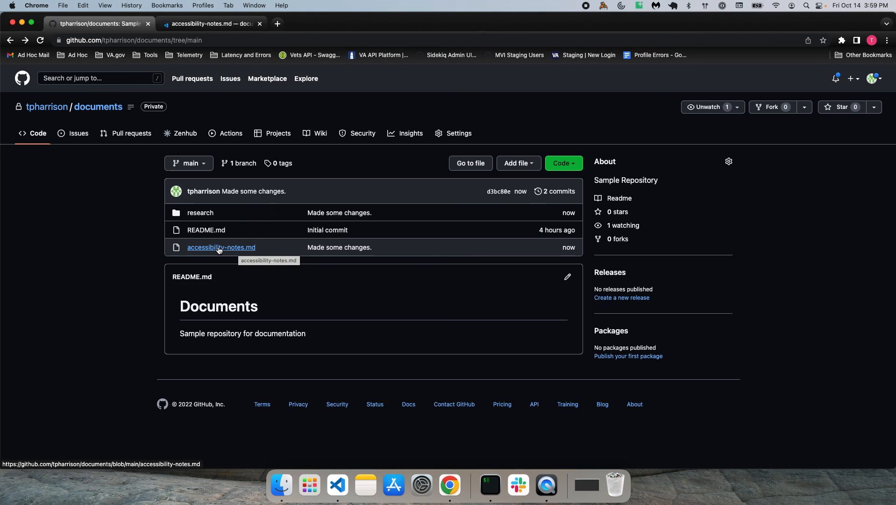
mouse_move(249, 295)
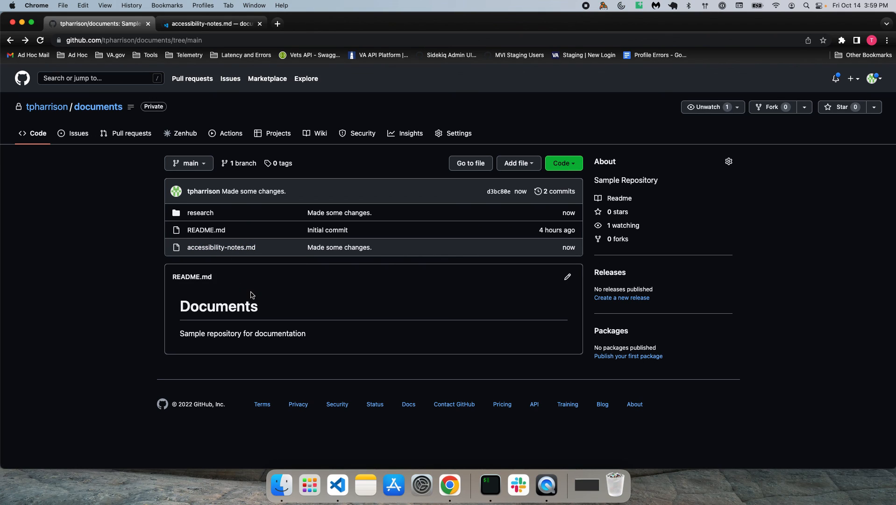